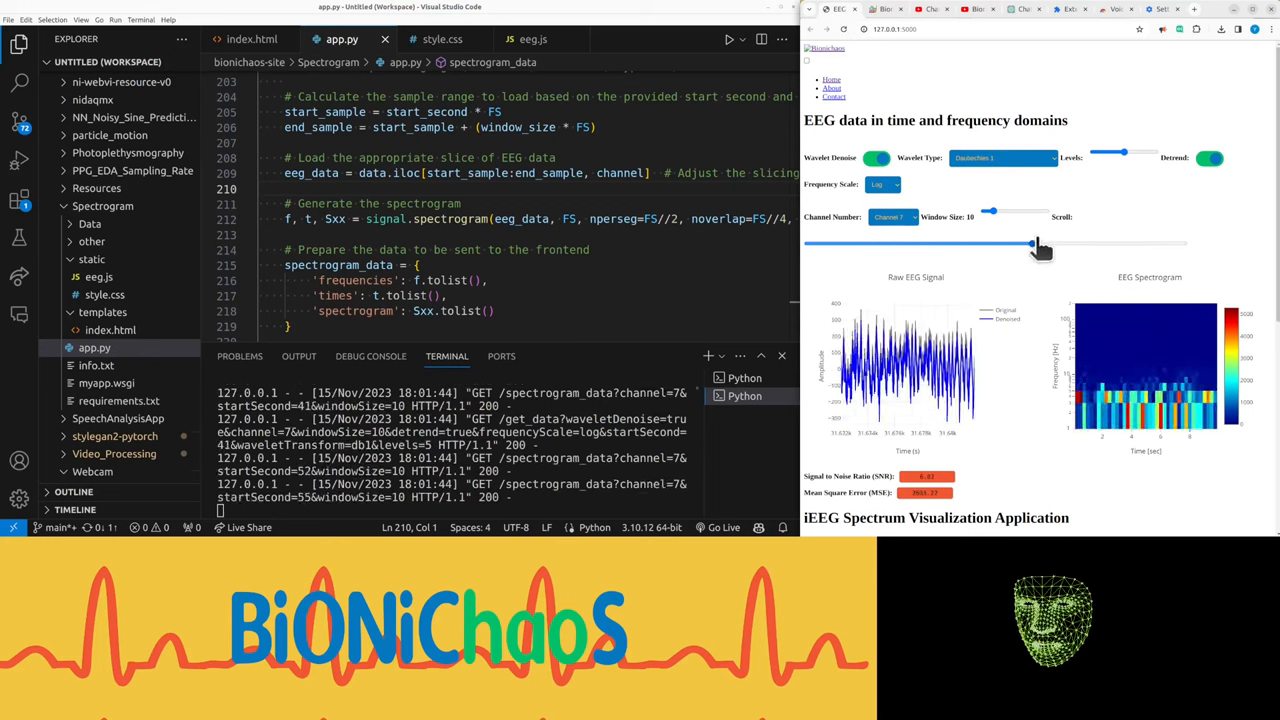
Scroll channel 7 back through the recording, widen the window to 100 seconds, then return to 10
left_click_drag(1035, 243, 977, 243)
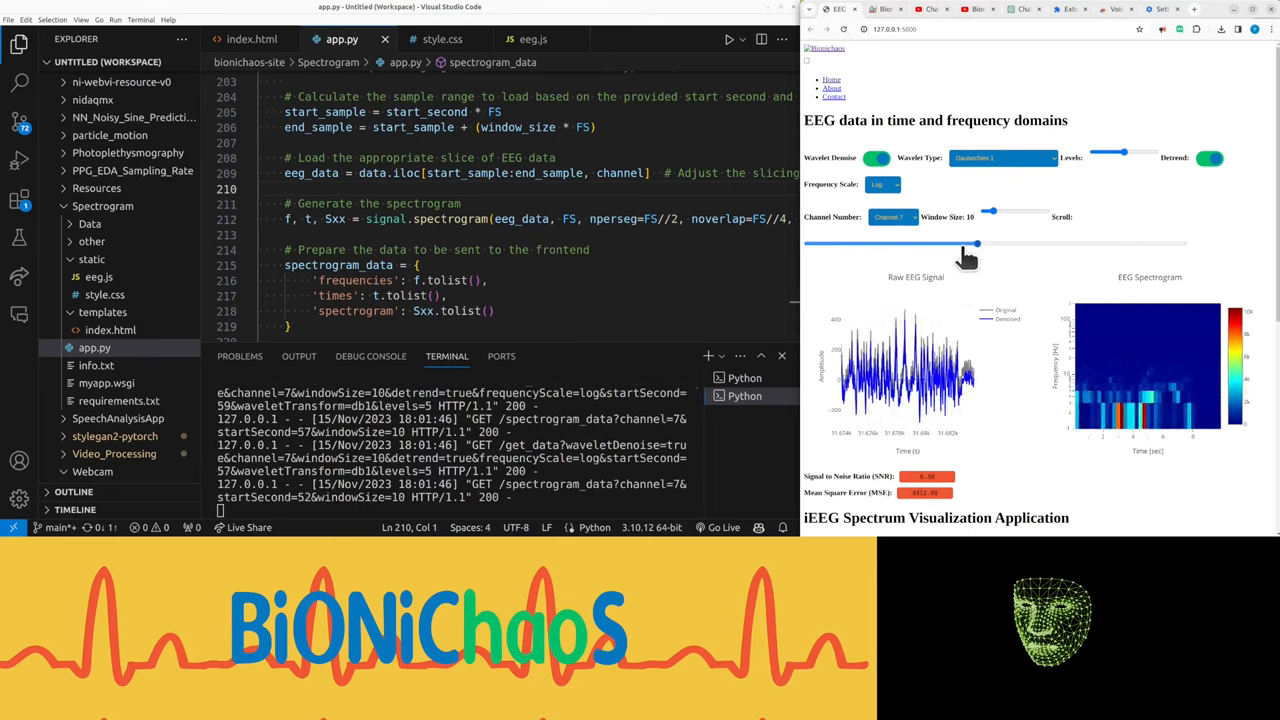
left_click_drag(977, 243, 810, 243)
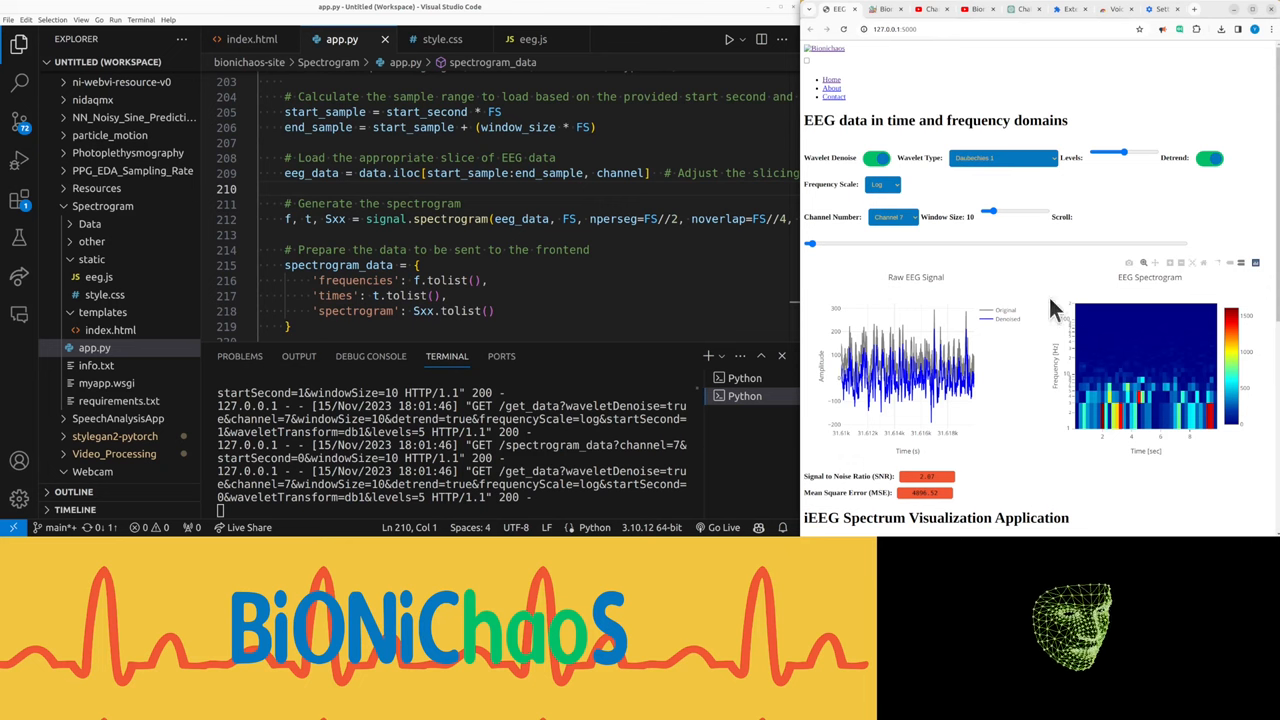
left_click_drag(990, 211, 1045, 211)
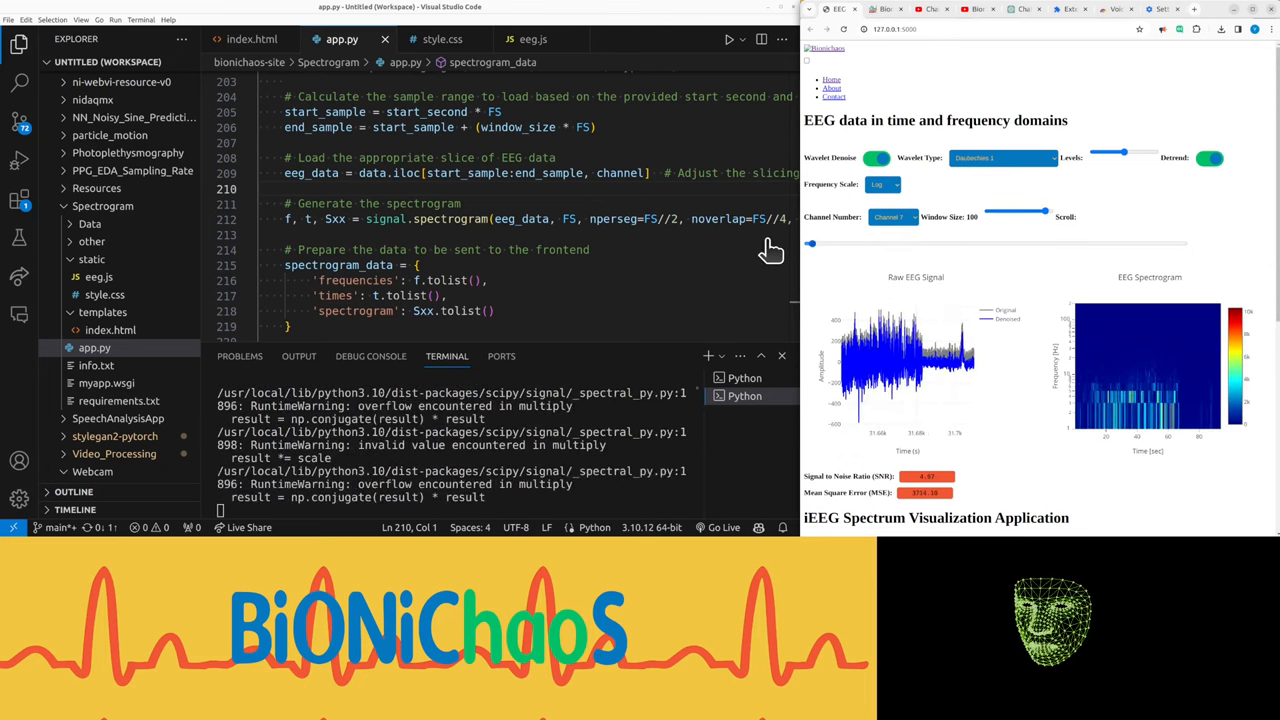
left_click(893, 217)
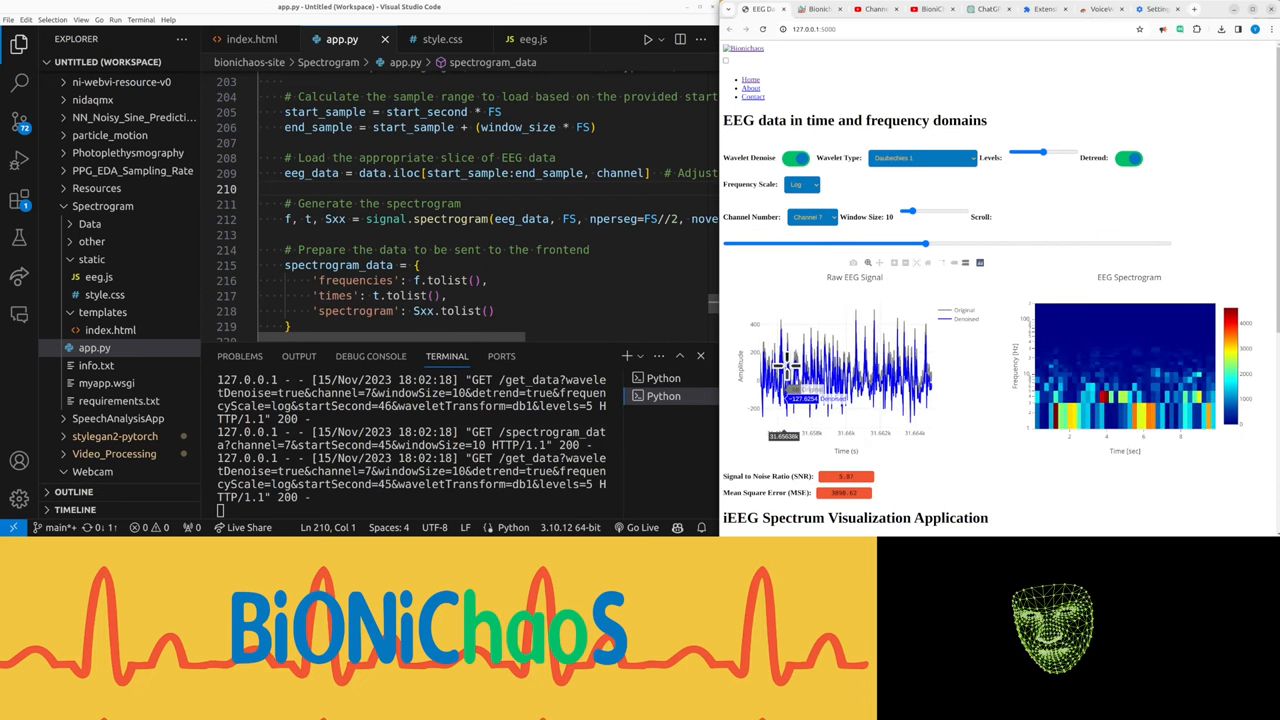
Switch the frequency scale to Linear and back to Log, then scroll to an earlier time
left_click(802, 184)
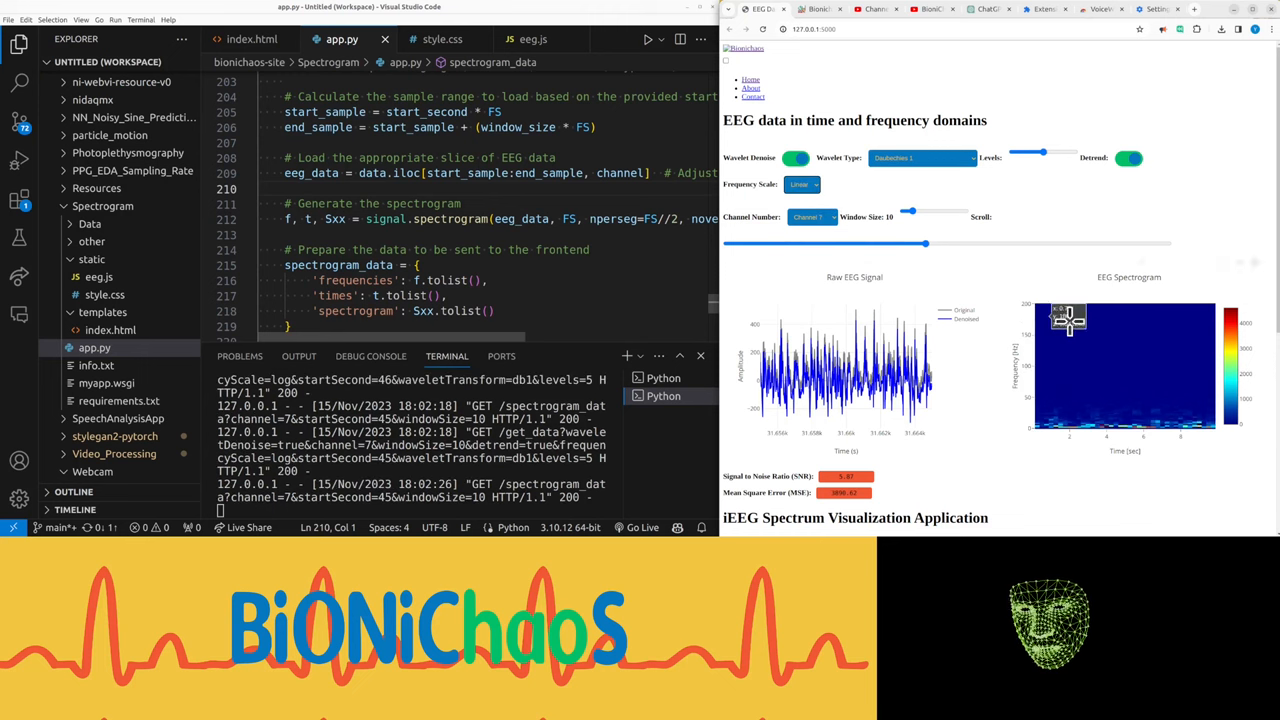
left_click(803, 184)
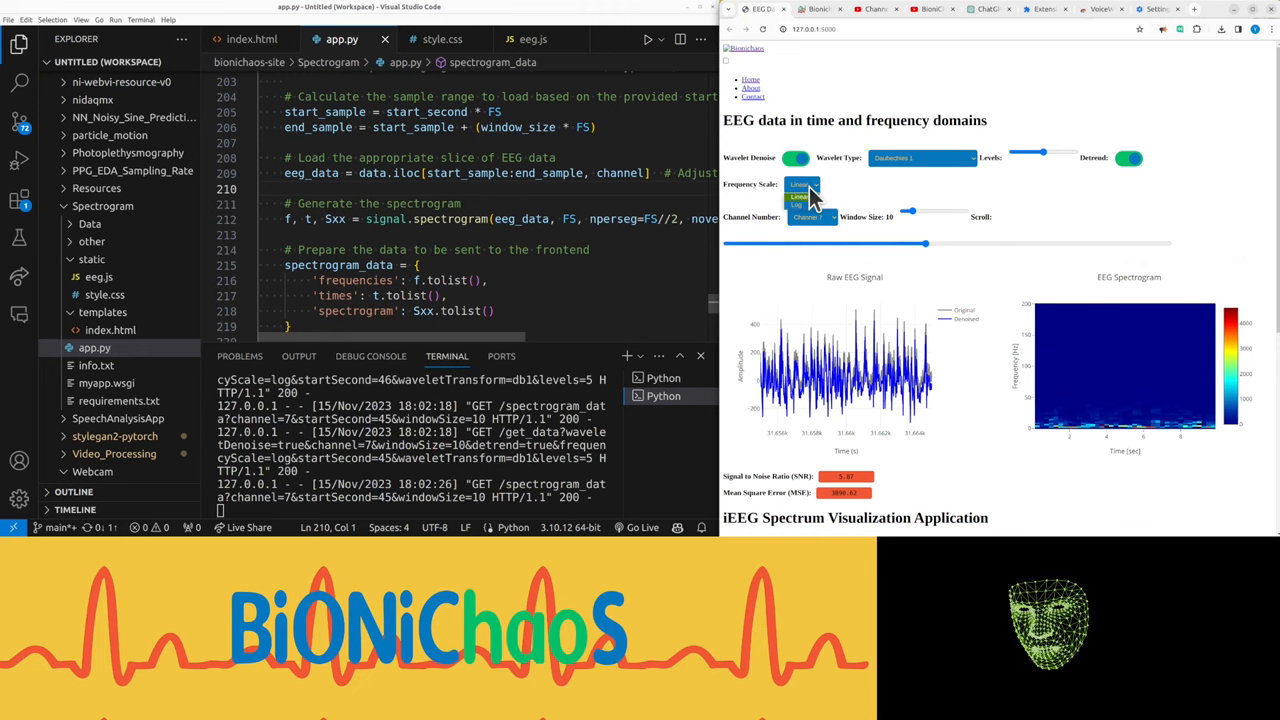
left_click(795, 196)
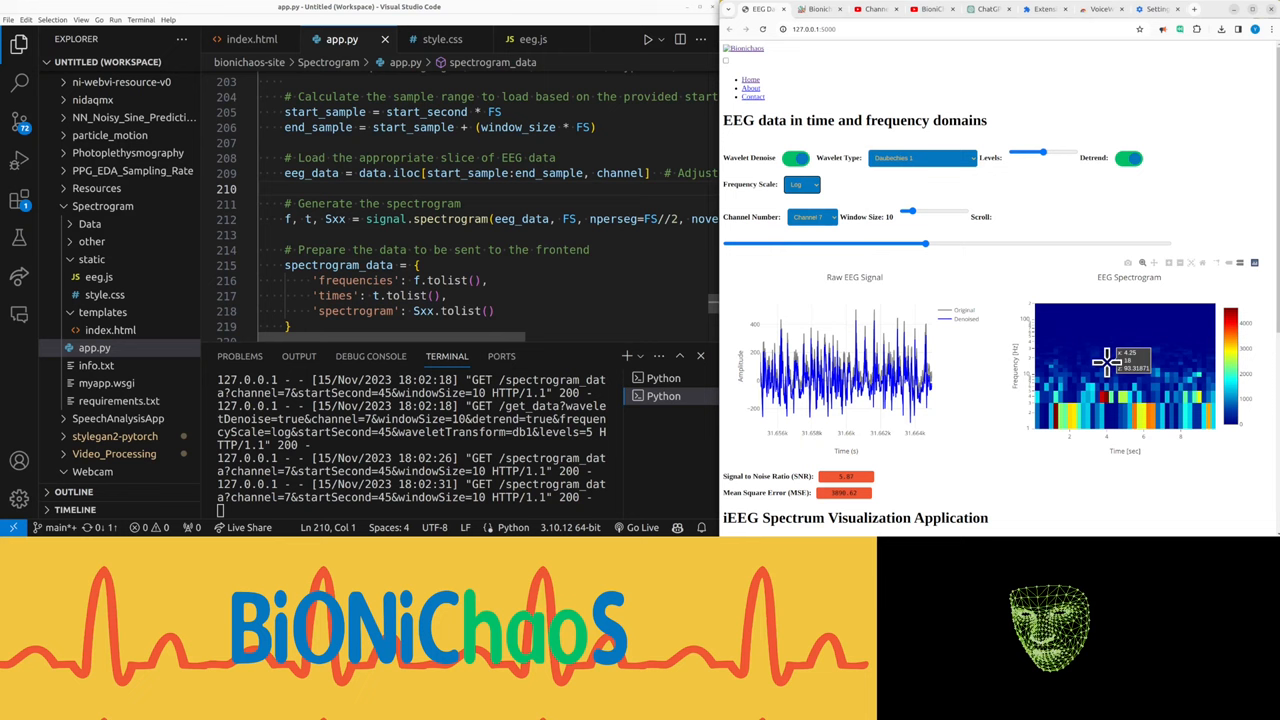
left_click_drag(925, 243, 910, 243)
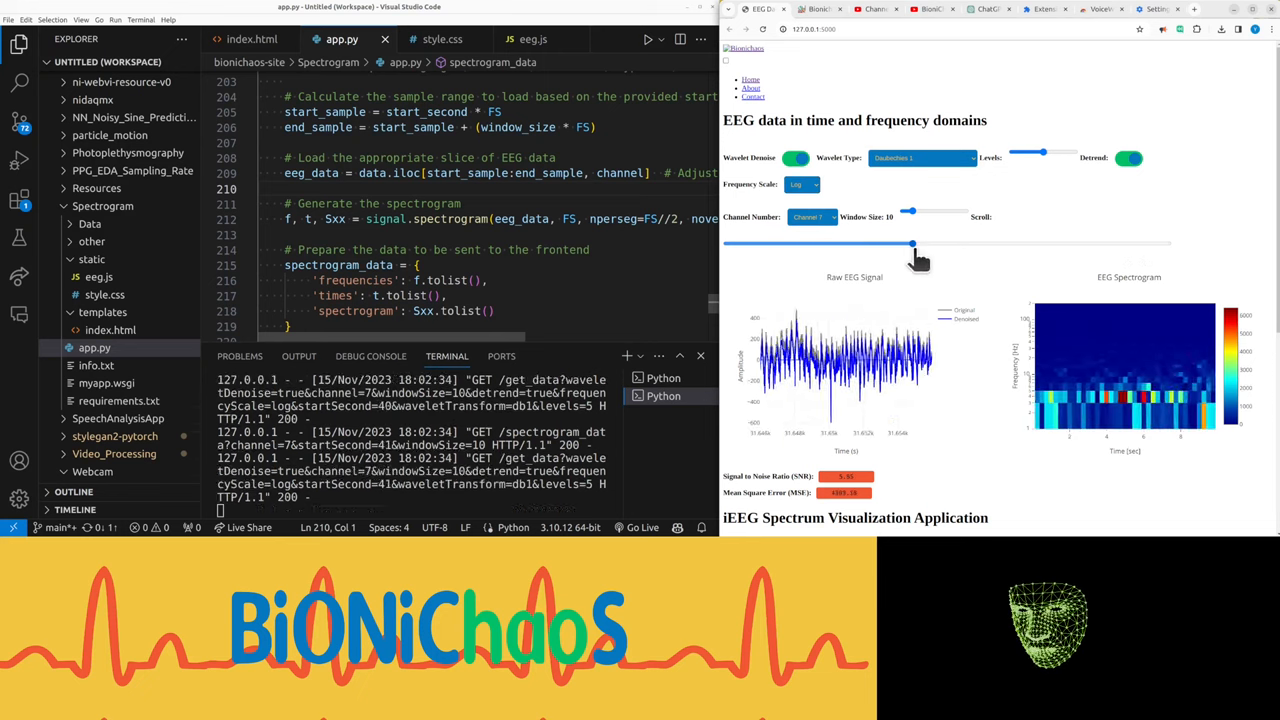
left_click_drag(910, 243, 873, 243)
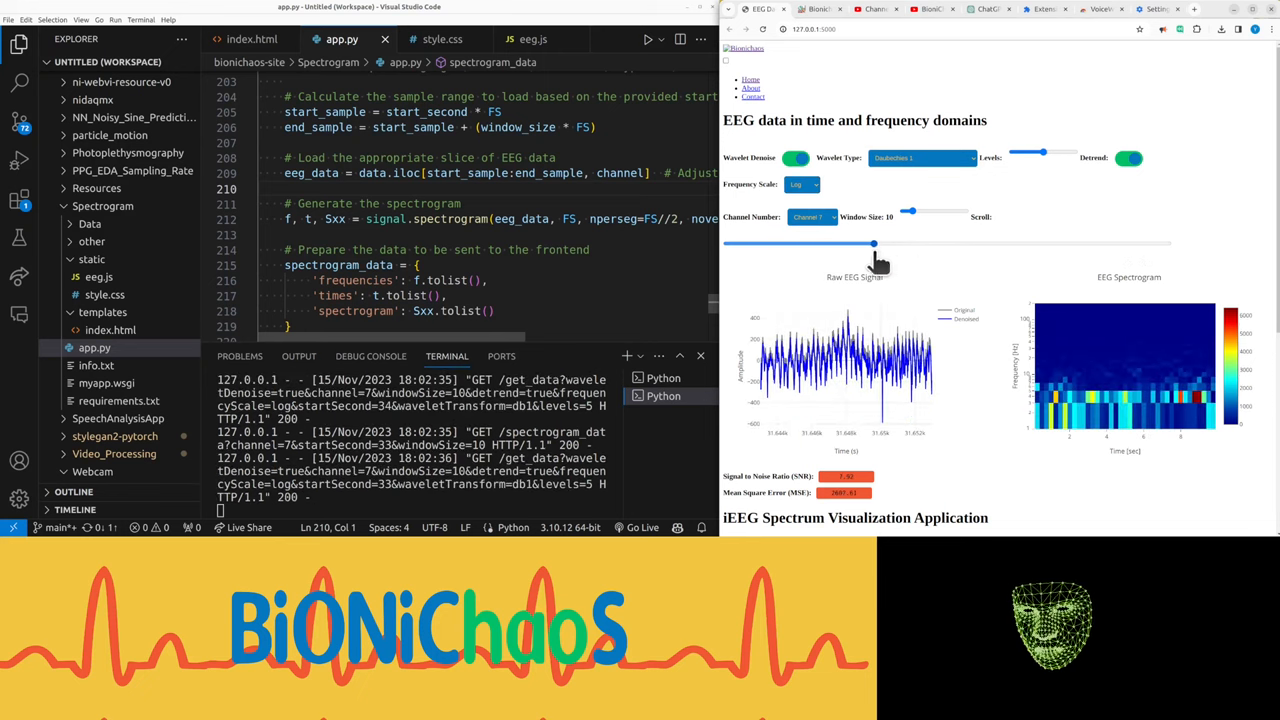
mouse_move(1140, 385)
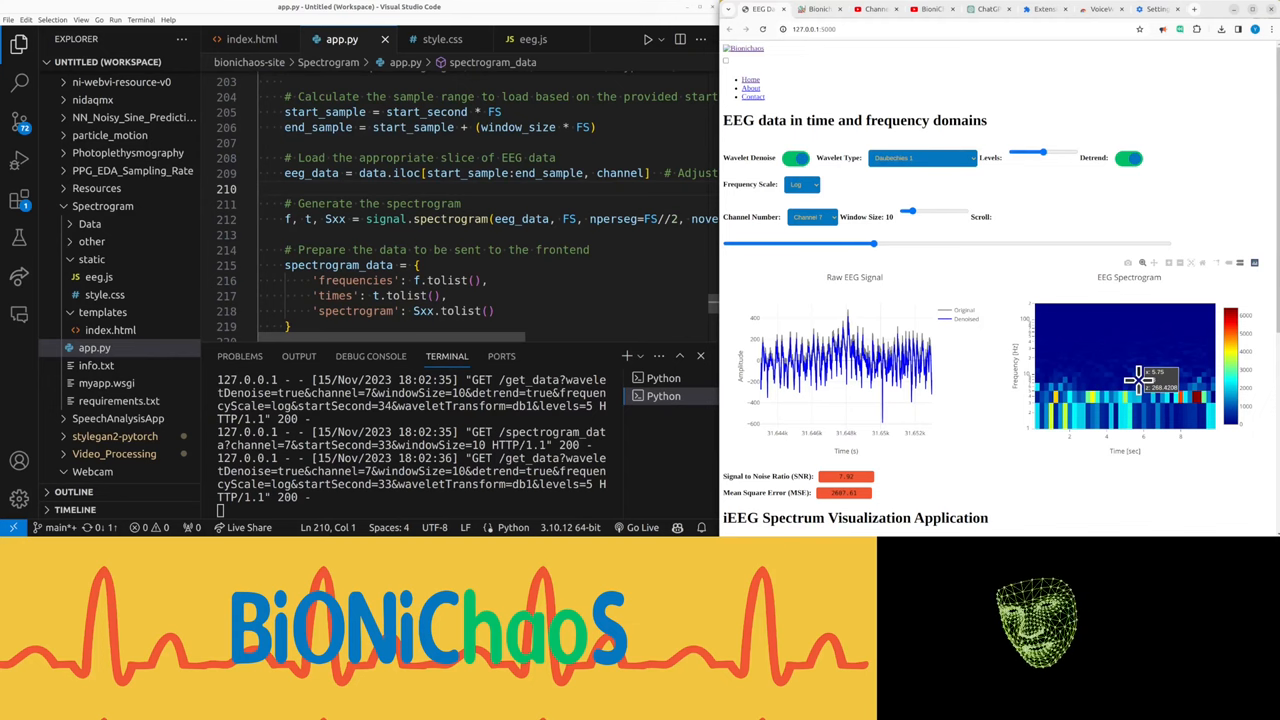
mouse_move(895, 250)
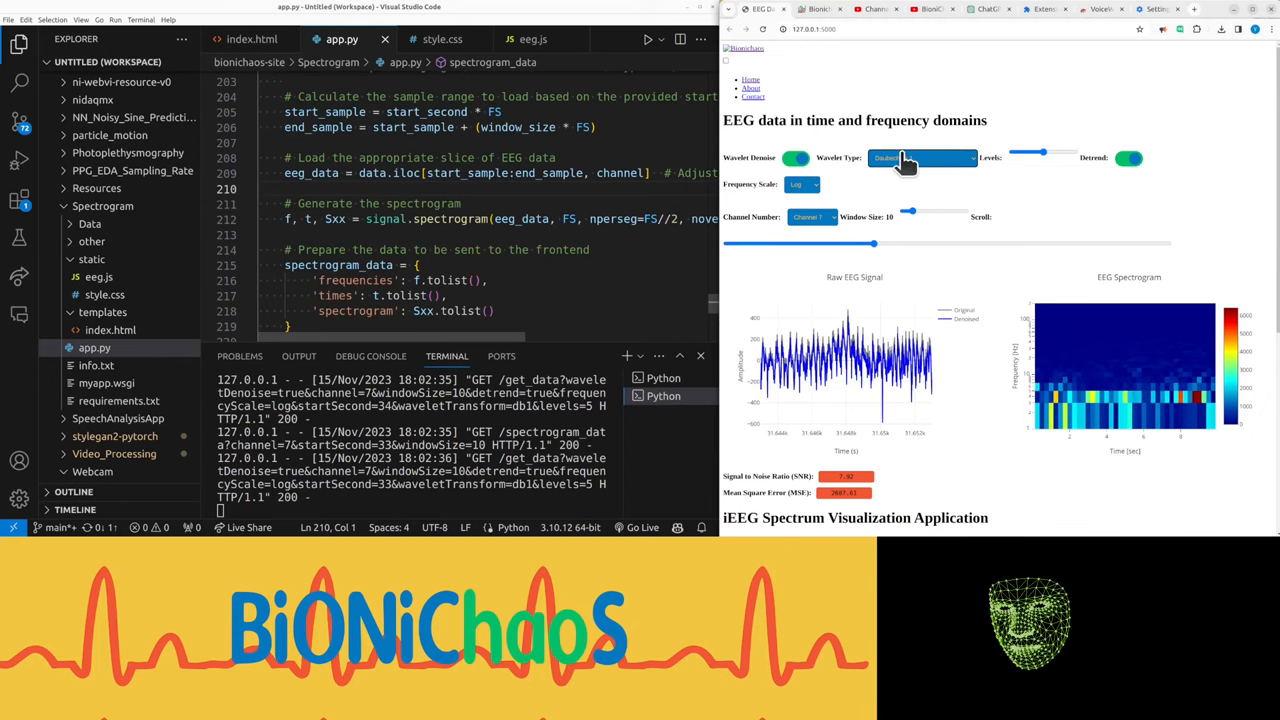
Toggle wavelet denoising off and on twice, ending with it enabled
left_click(797, 158)
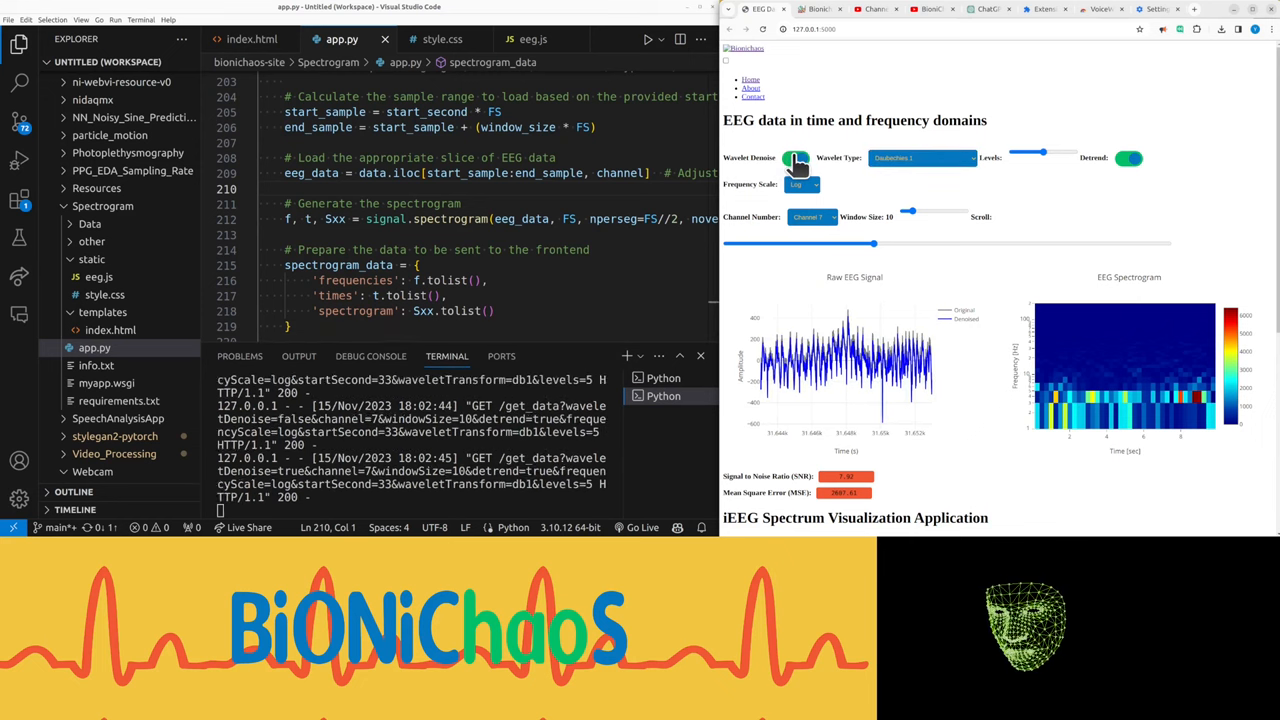
left_click(795, 158)
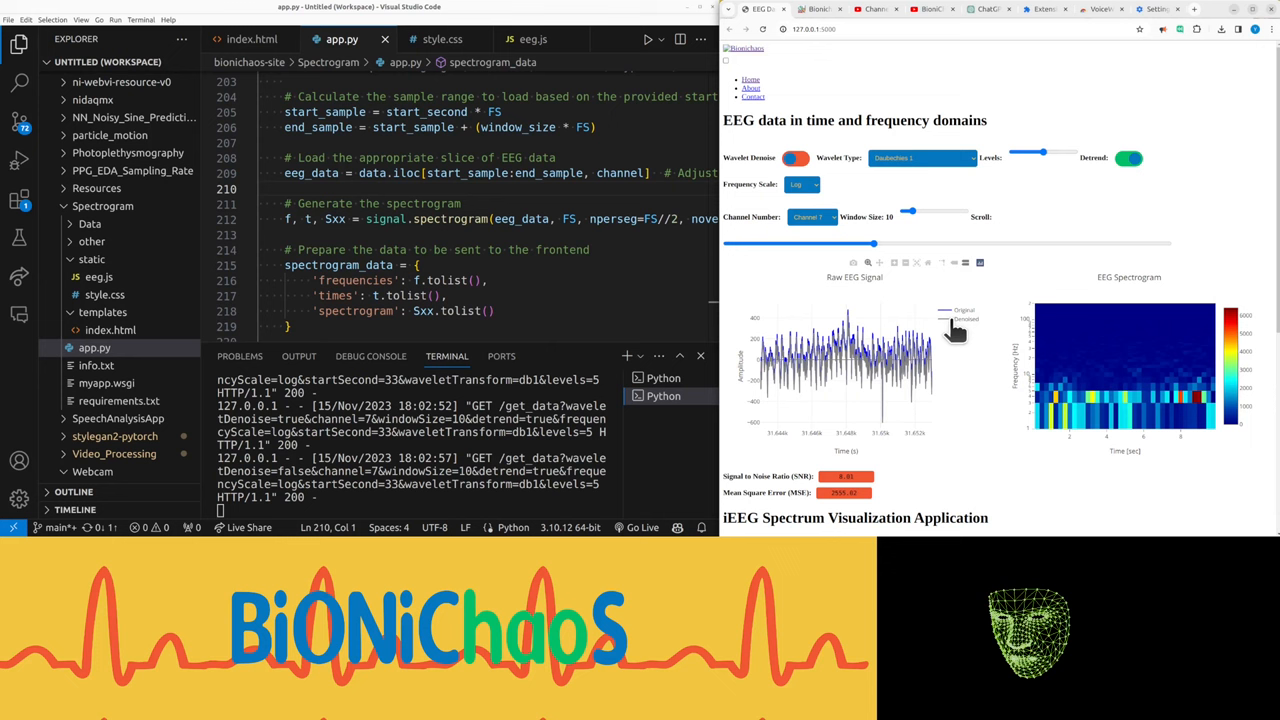
left_click(795, 157)
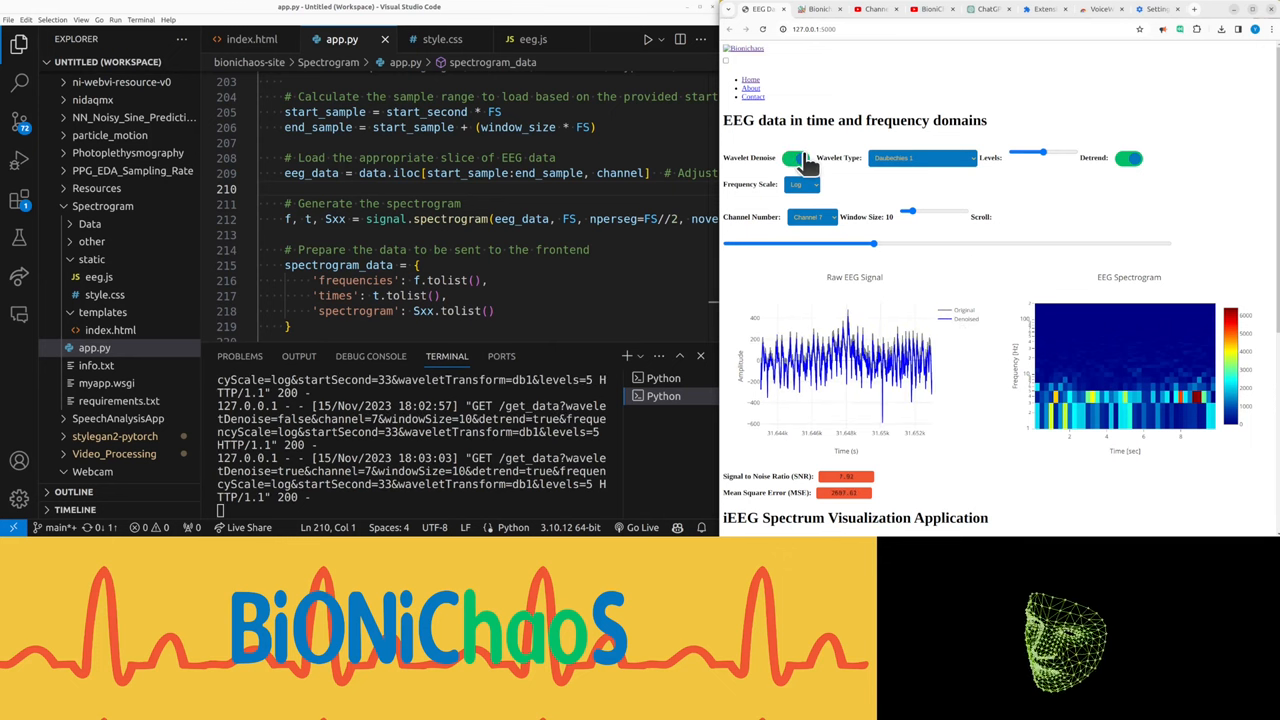
left_click(793, 158)
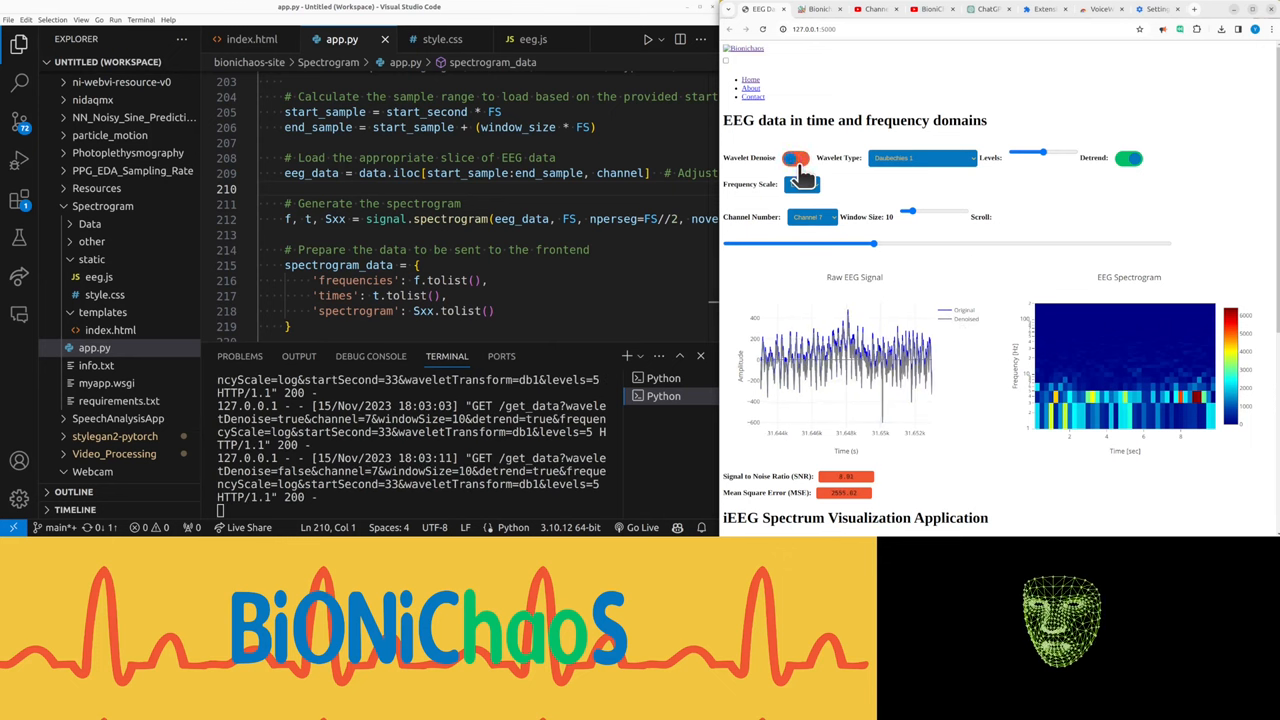
left_click(795, 157)
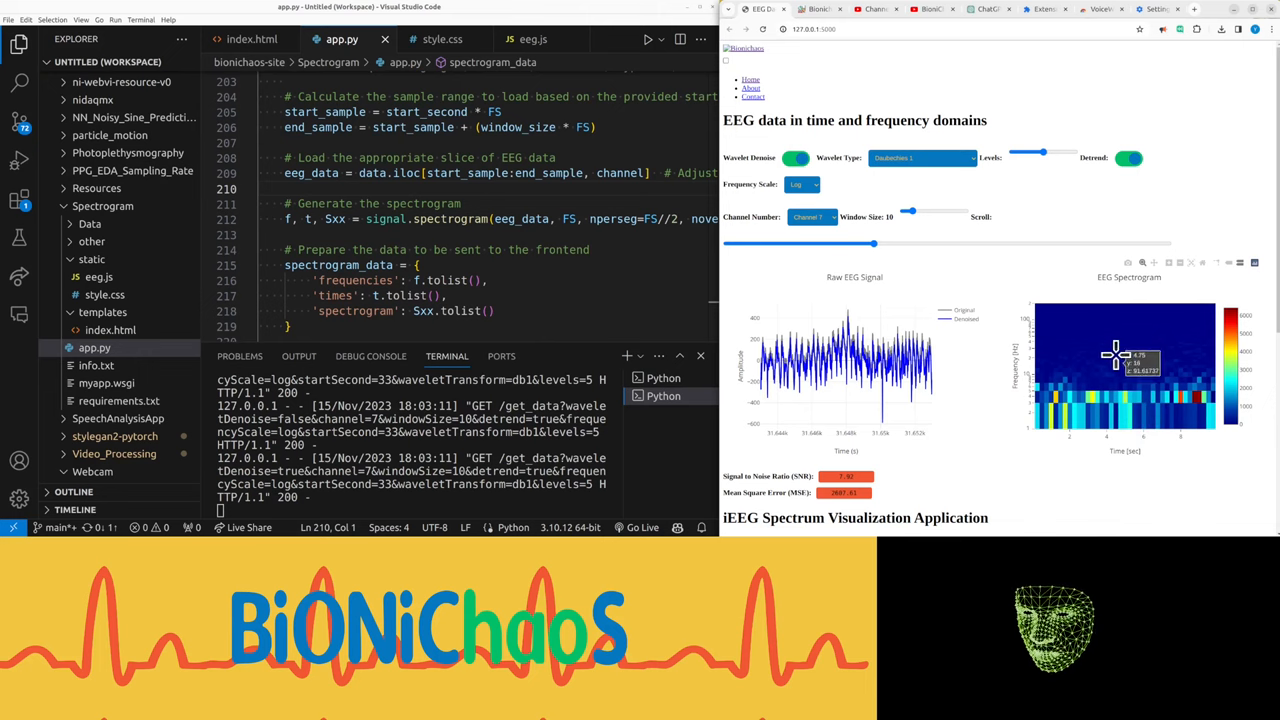
mouse_move(940, 378)
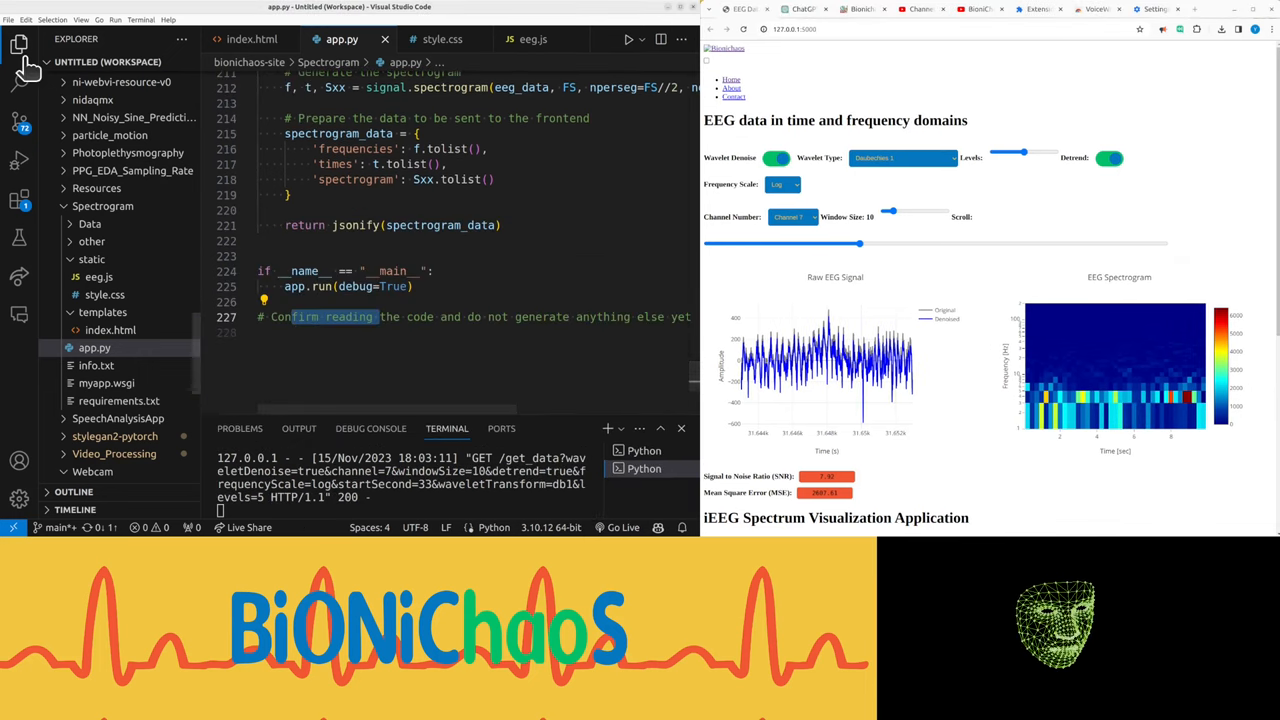
Hide the VS Code sidebar and start a new ChatGPT chat containing the app.py code
left_click(18, 44)
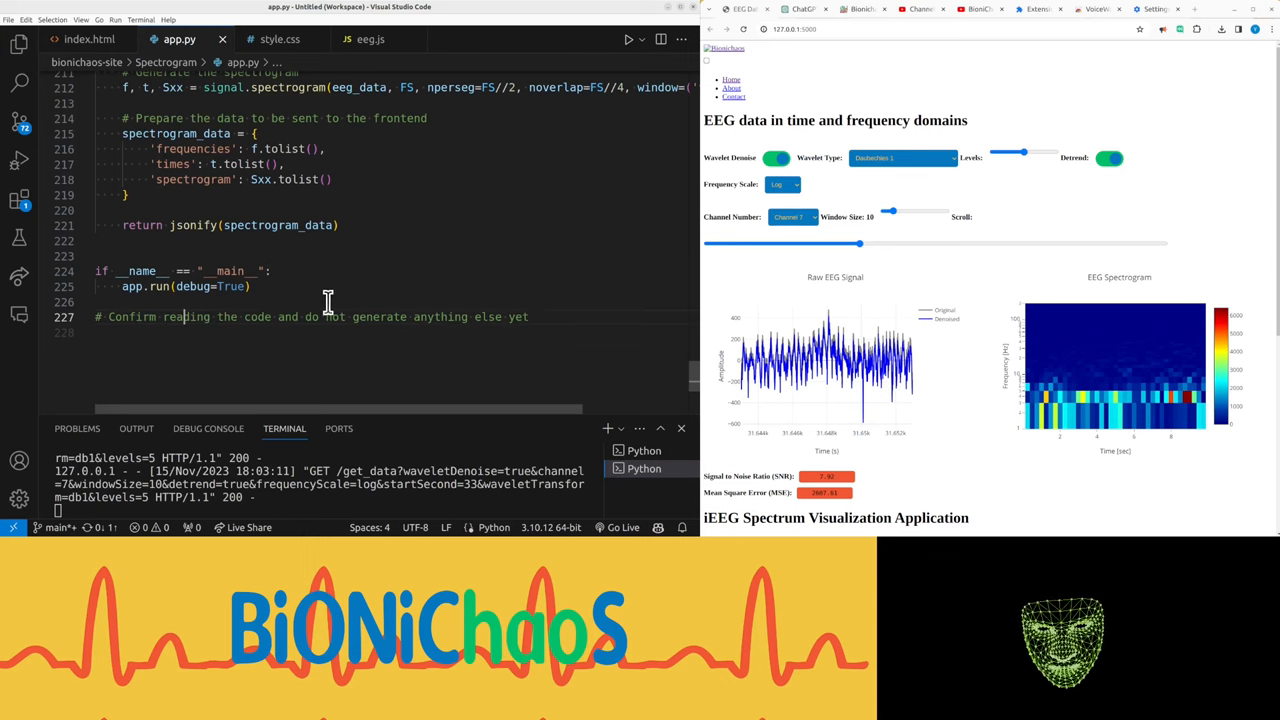
left_click(800, 9)
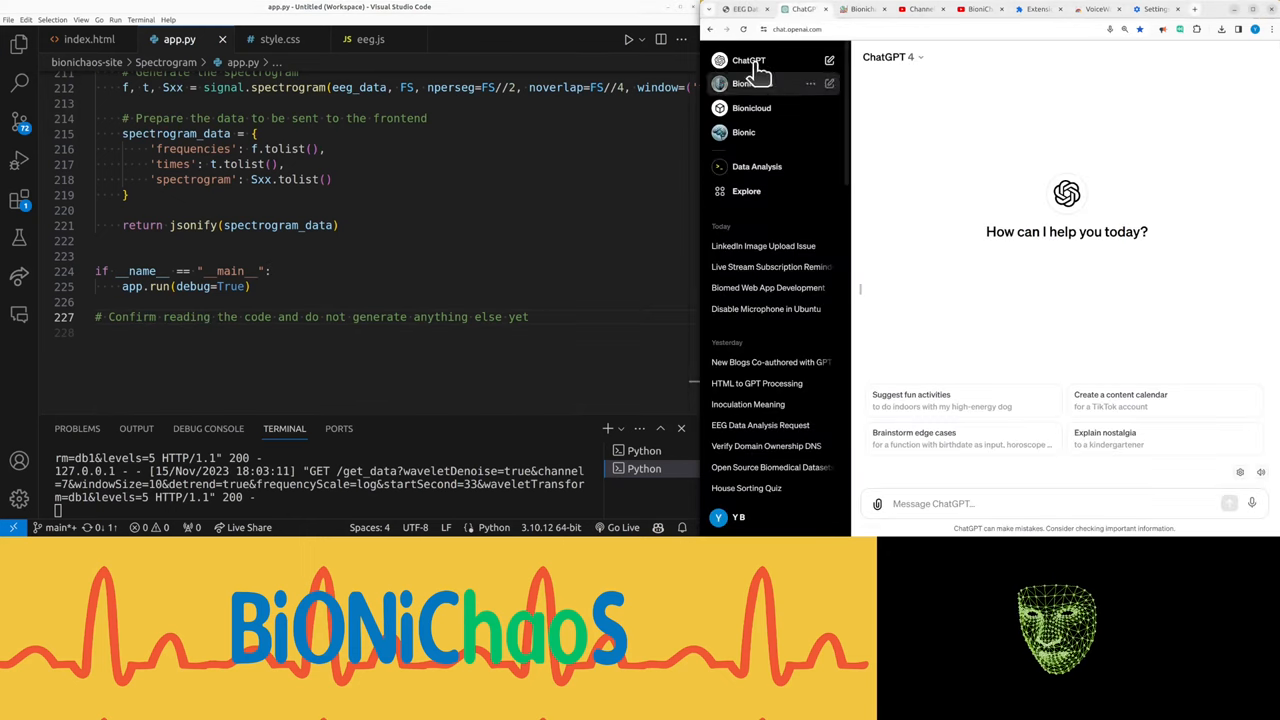
left_click(719, 57)
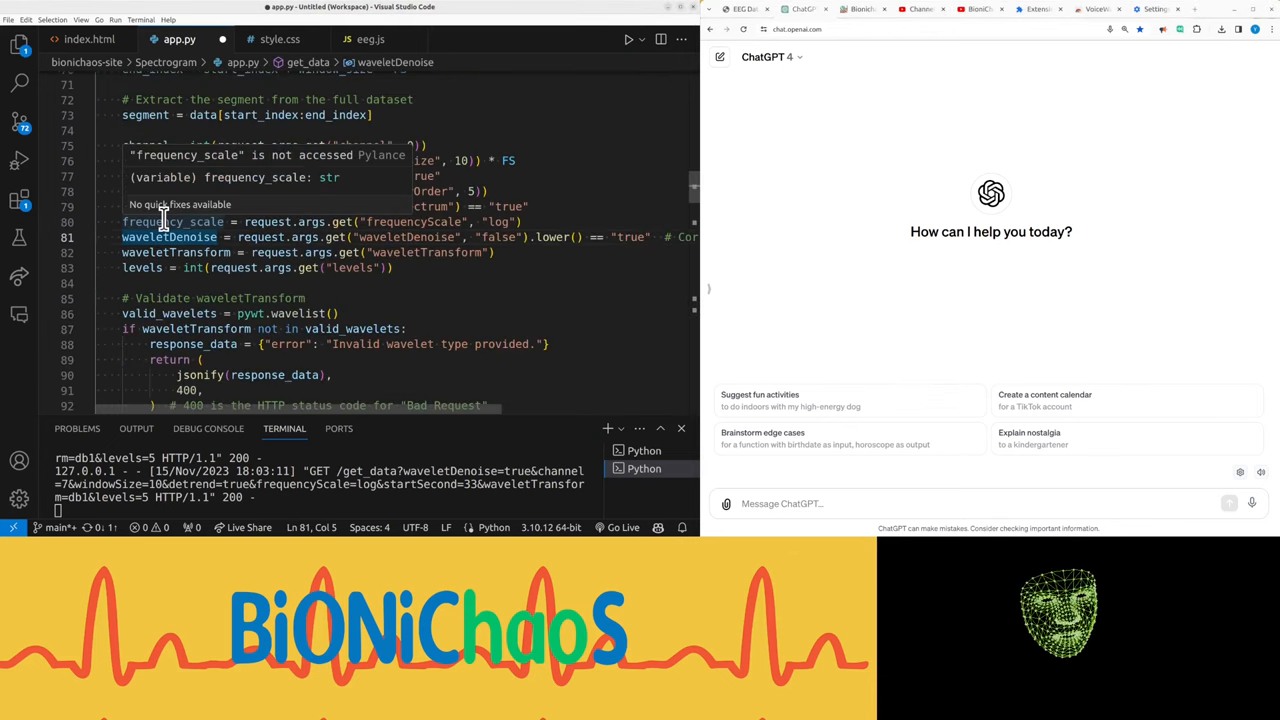
scroll("down", 3)
type("did Confirm reading the code and do not generate anything else yet")
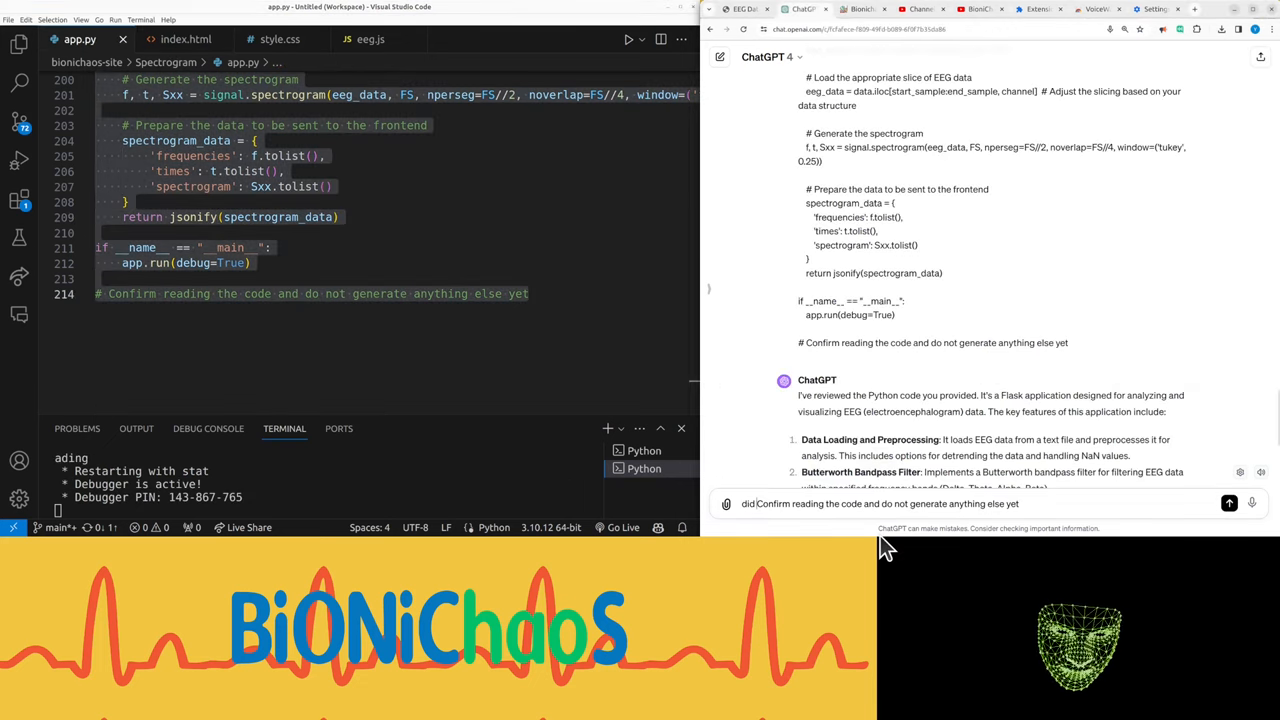
Ask ChatGPT whether it saw the last line of the pasted code
type("you see the last li")
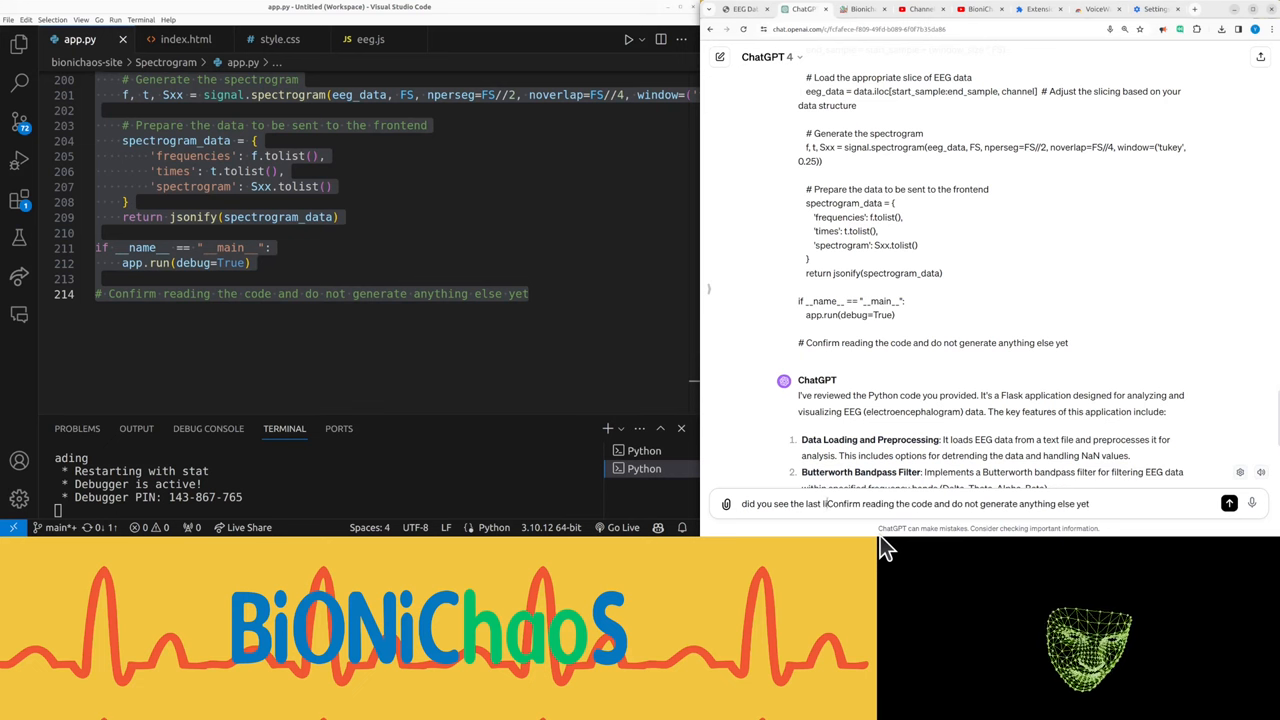
left_click(1229, 503)
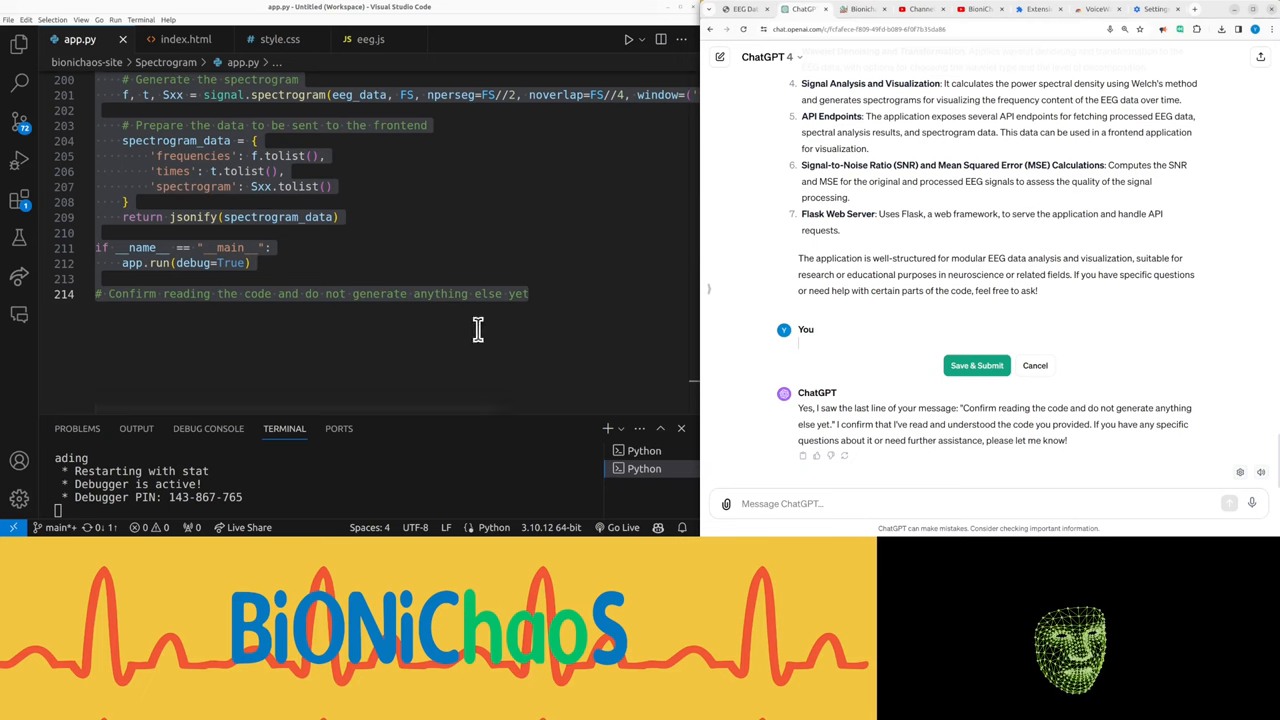
Paste the index.html code into ChatGPT and ask it to confirm reading it
left_click(186, 39)
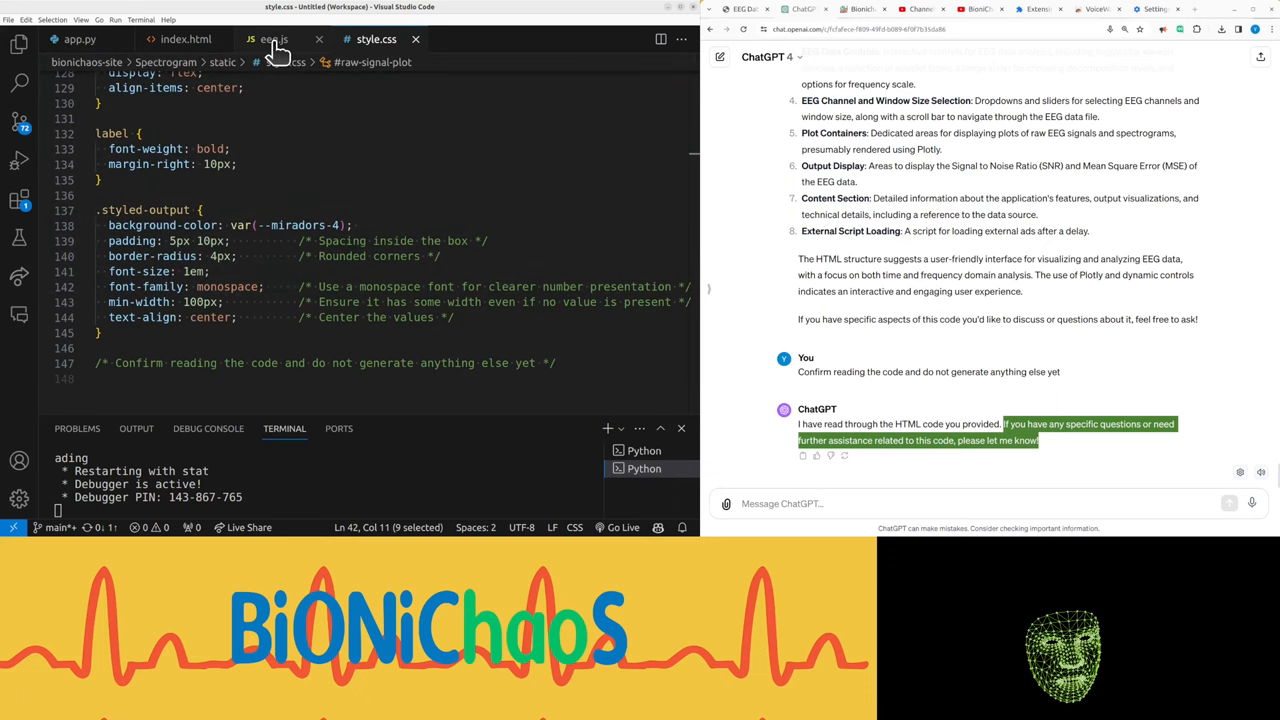
Copy the whole eeg.js script from its tab into ChatGPT and send it
left_click(271, 39)
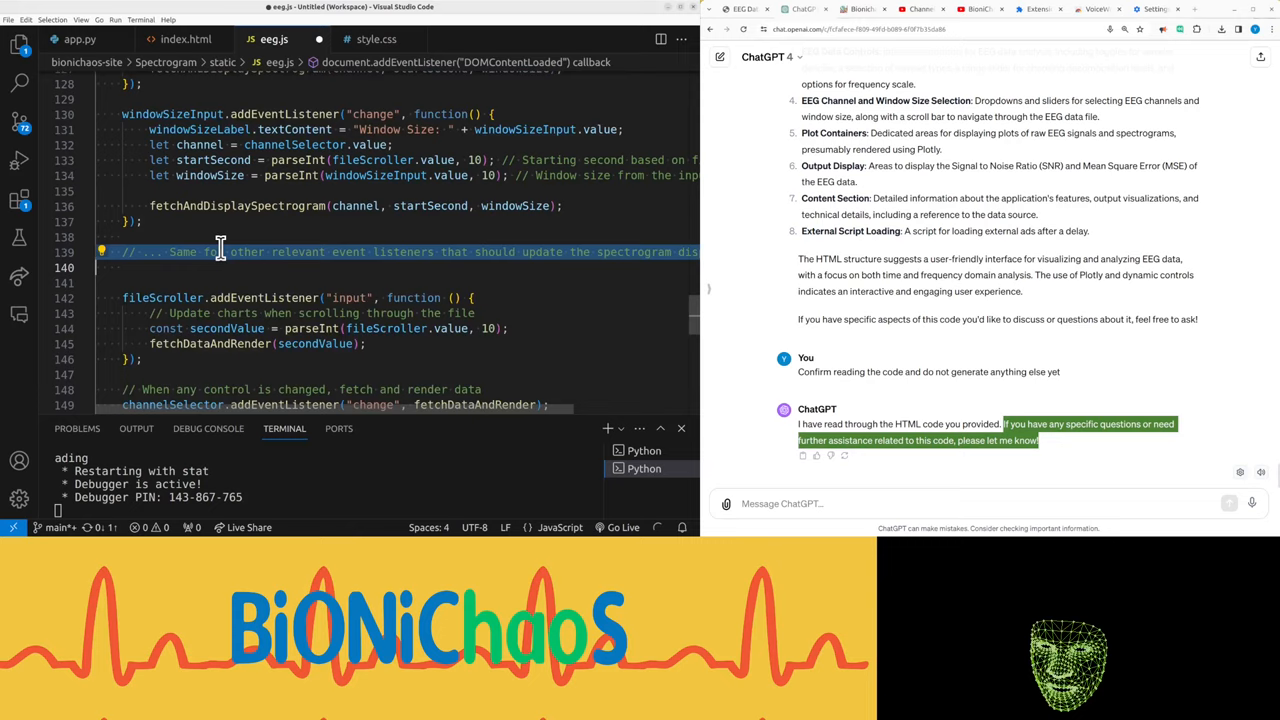
scroll("up", 3)
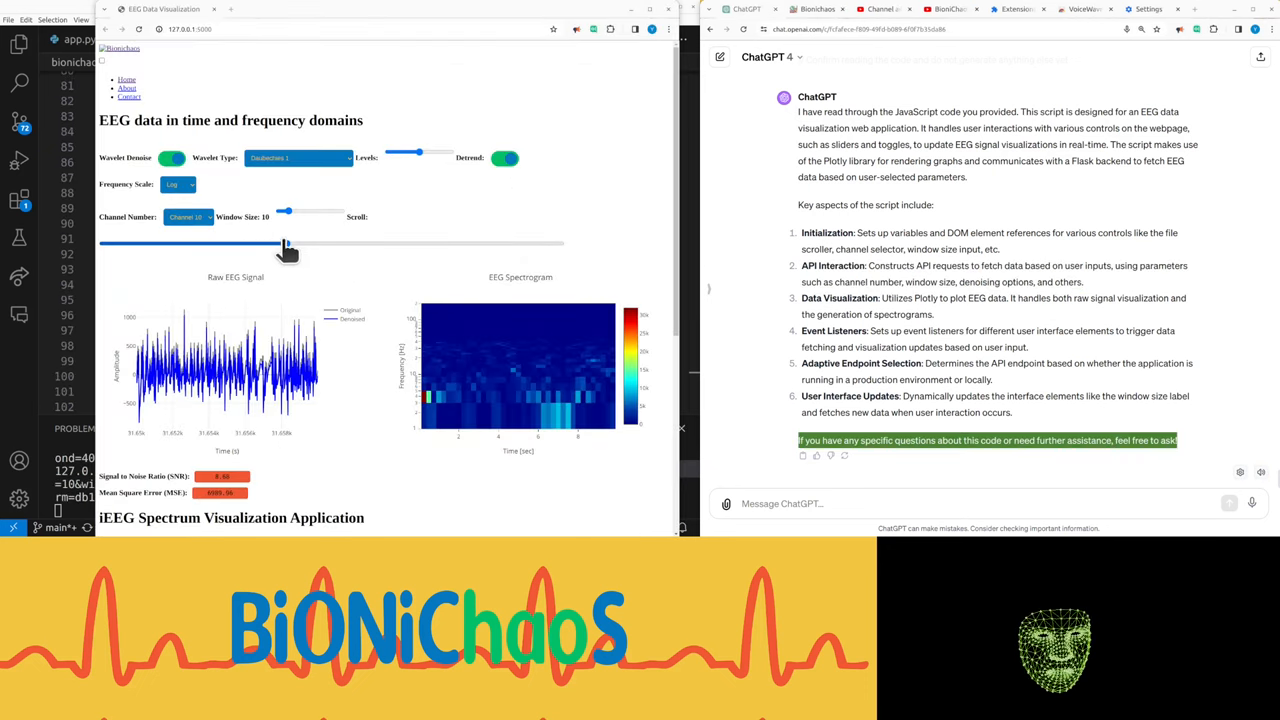
Show channel 10 from the recording start with a 19-second window, then open app.py
left_click_drag(285, 243, 225, 243)
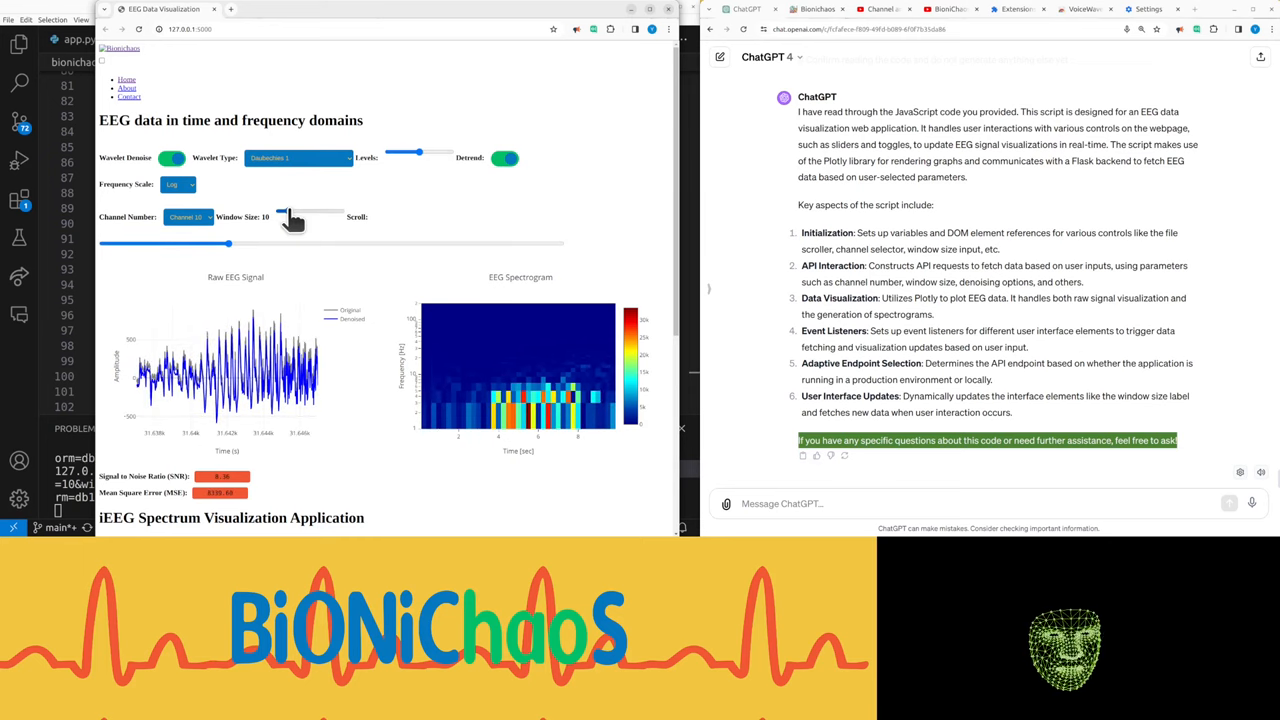
left_click_drag(285, 211, 300, 211)
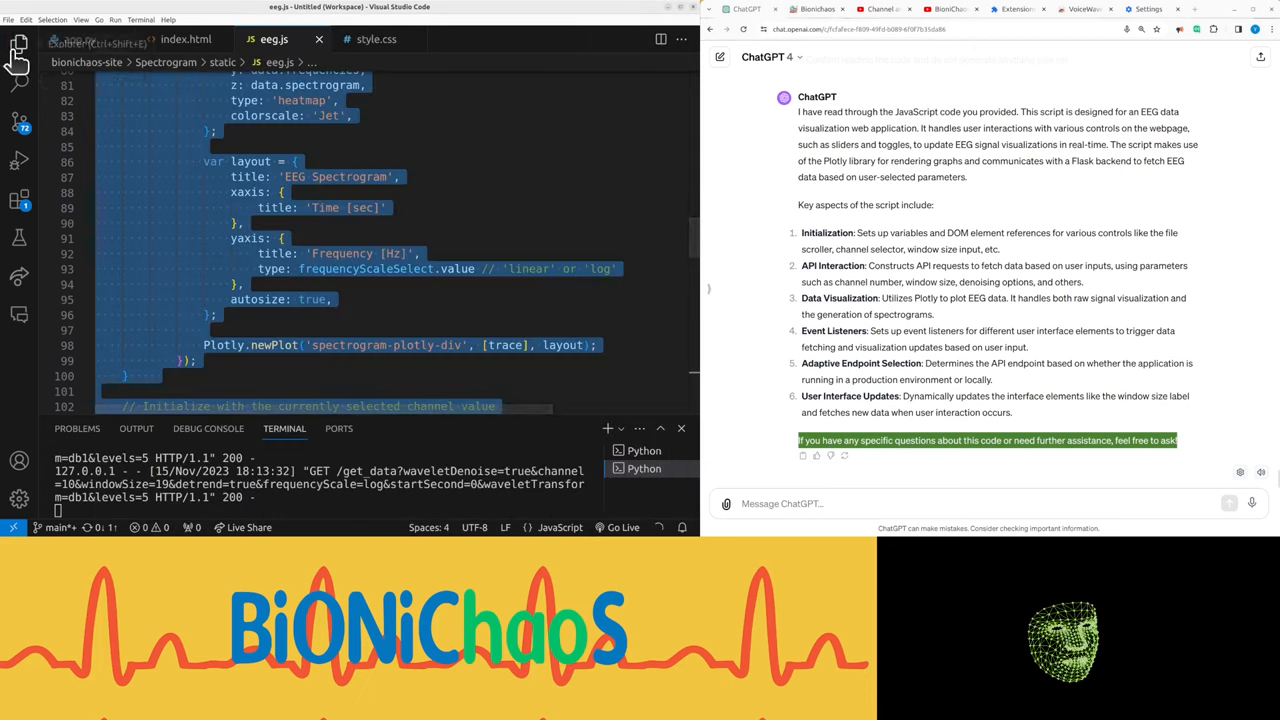
left_click(18, 45)
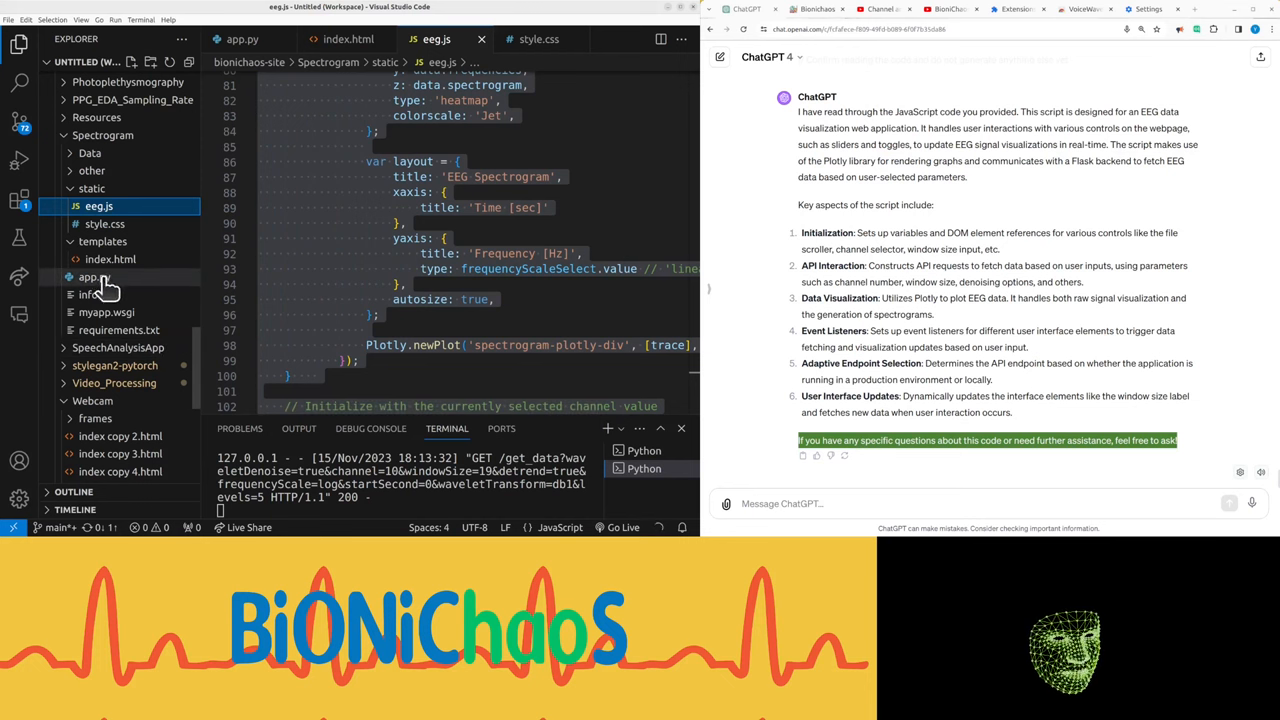
left_click(96, 294)
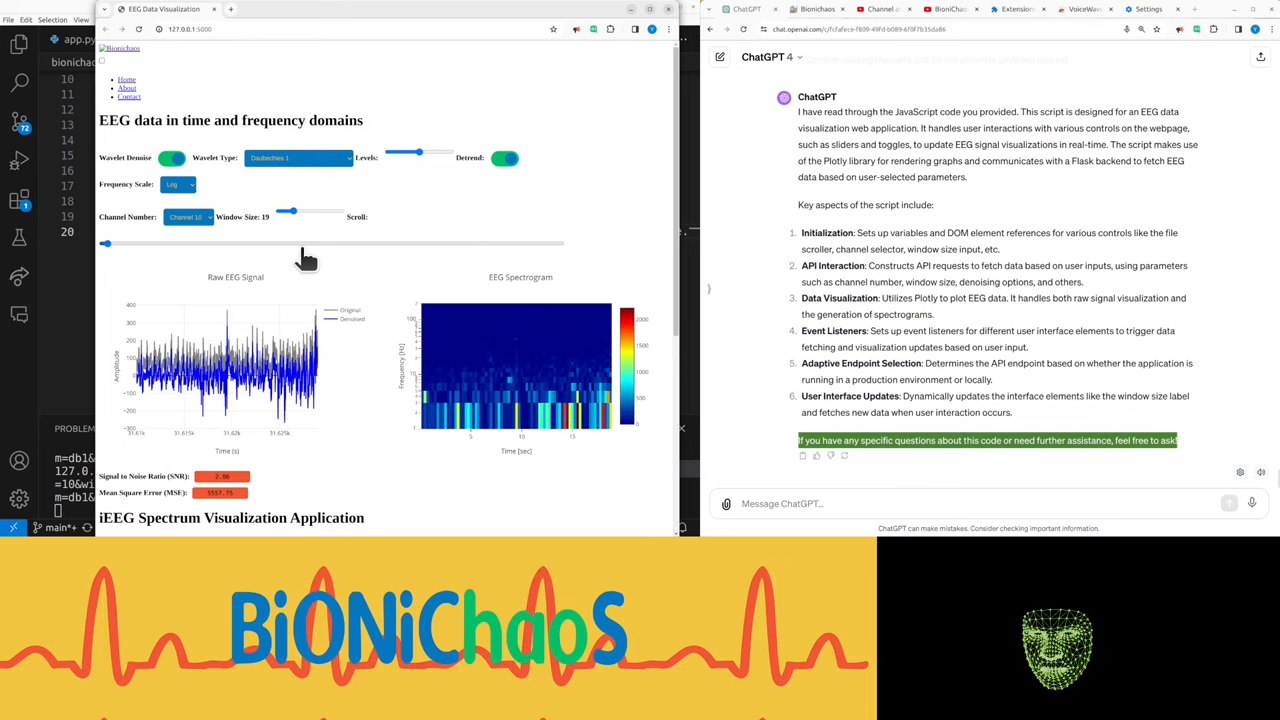
mouse_move(593, 467)
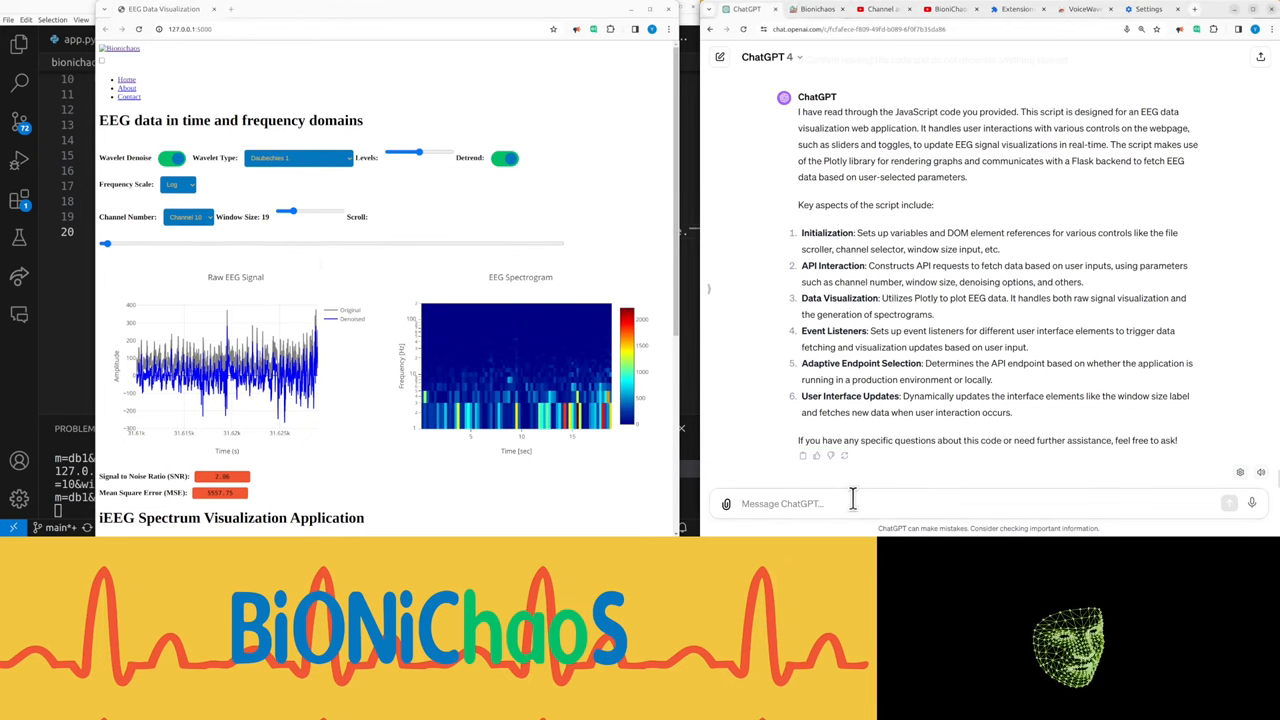
mouse_move(897, 498)
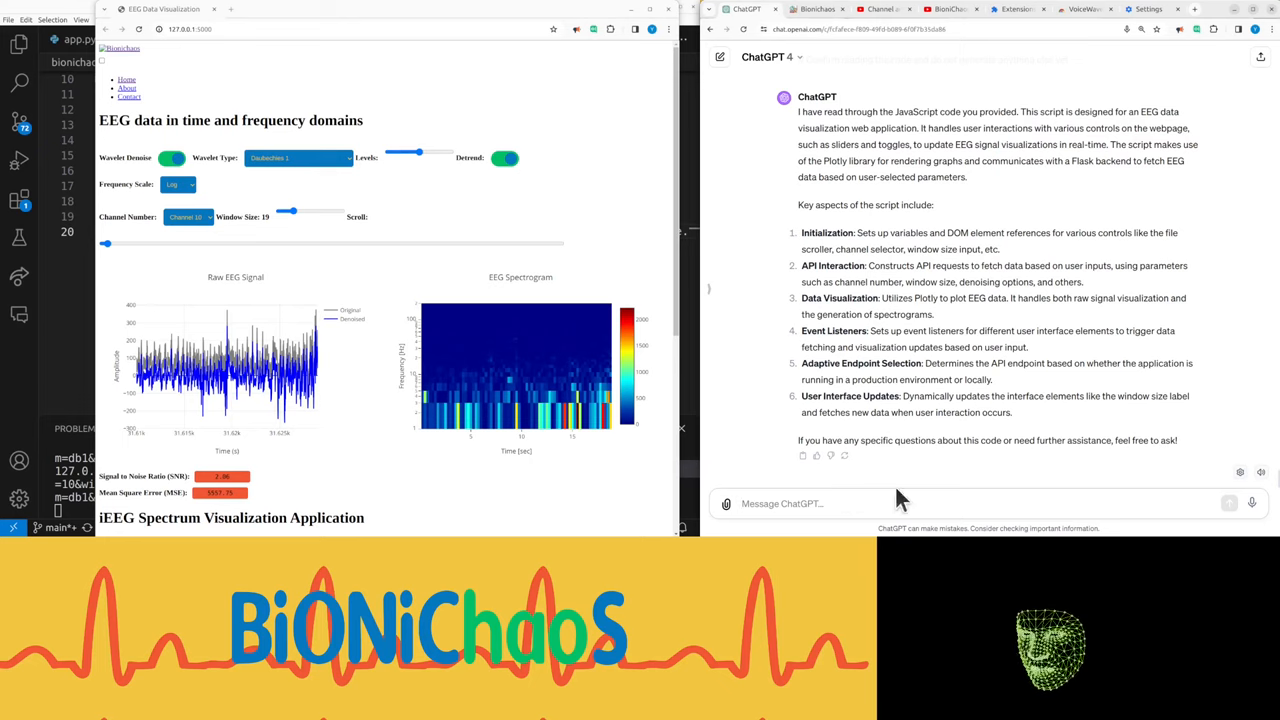
Tell ChatGPT the wavelet denoise toggle updates the raw EEG chart but not the spectrogram
type("OK so there's")
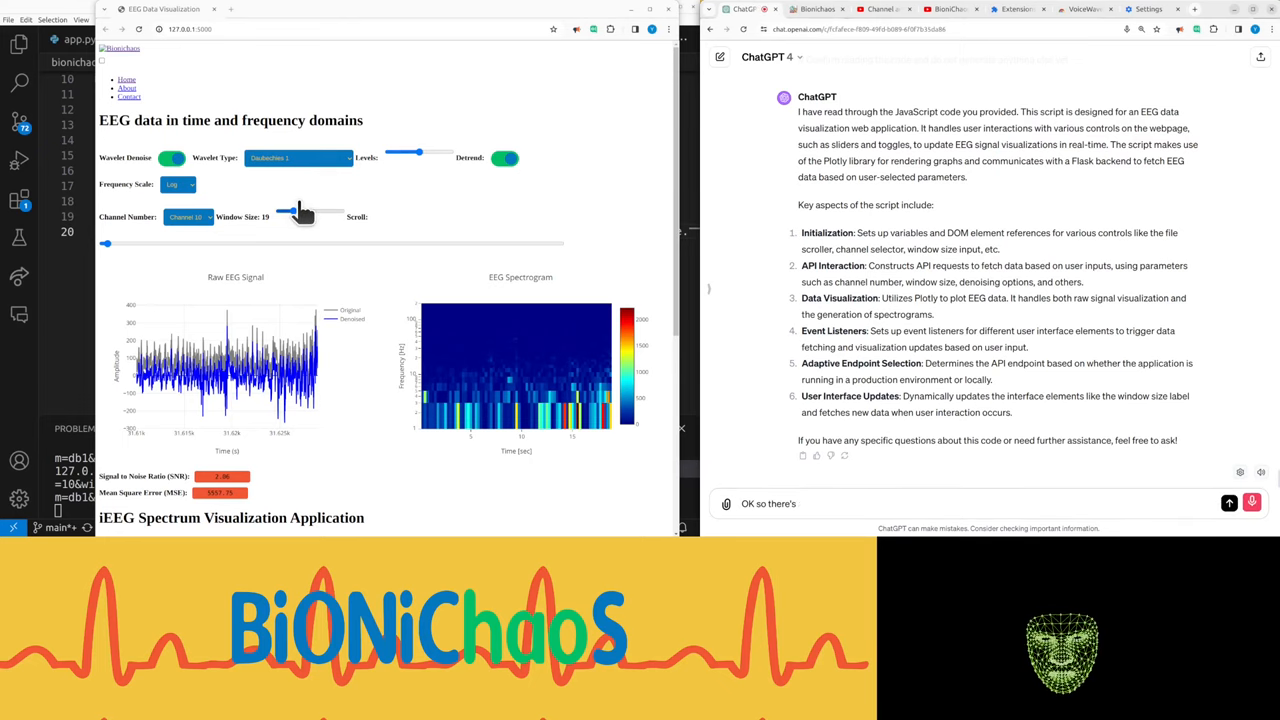
type("a couple of issues with this code")
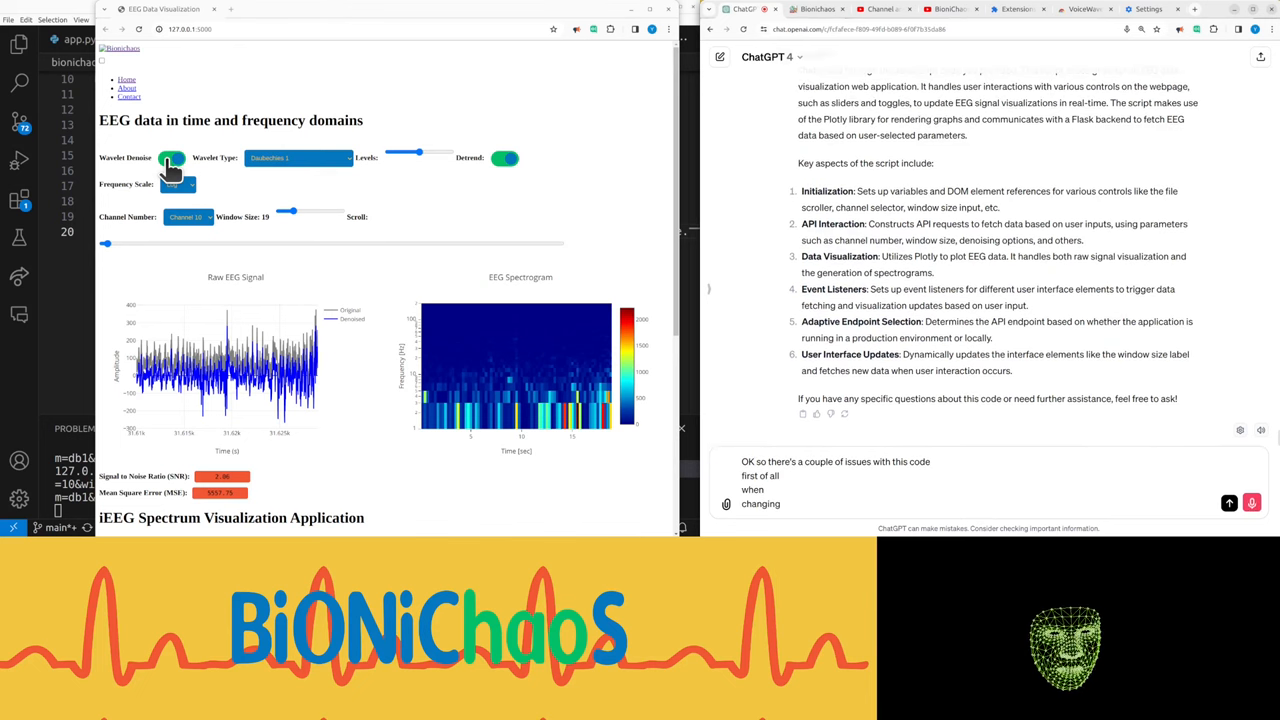
type("wavelet the noise")
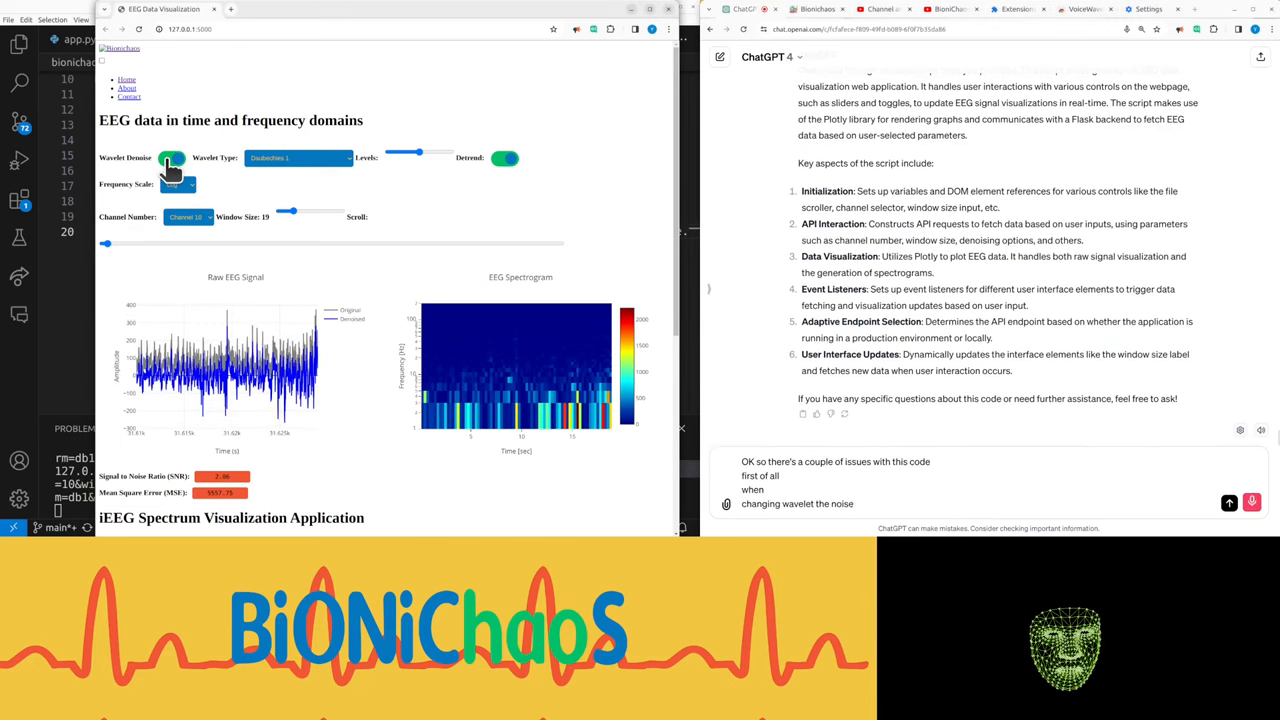
type("input raw EEG signal chart")
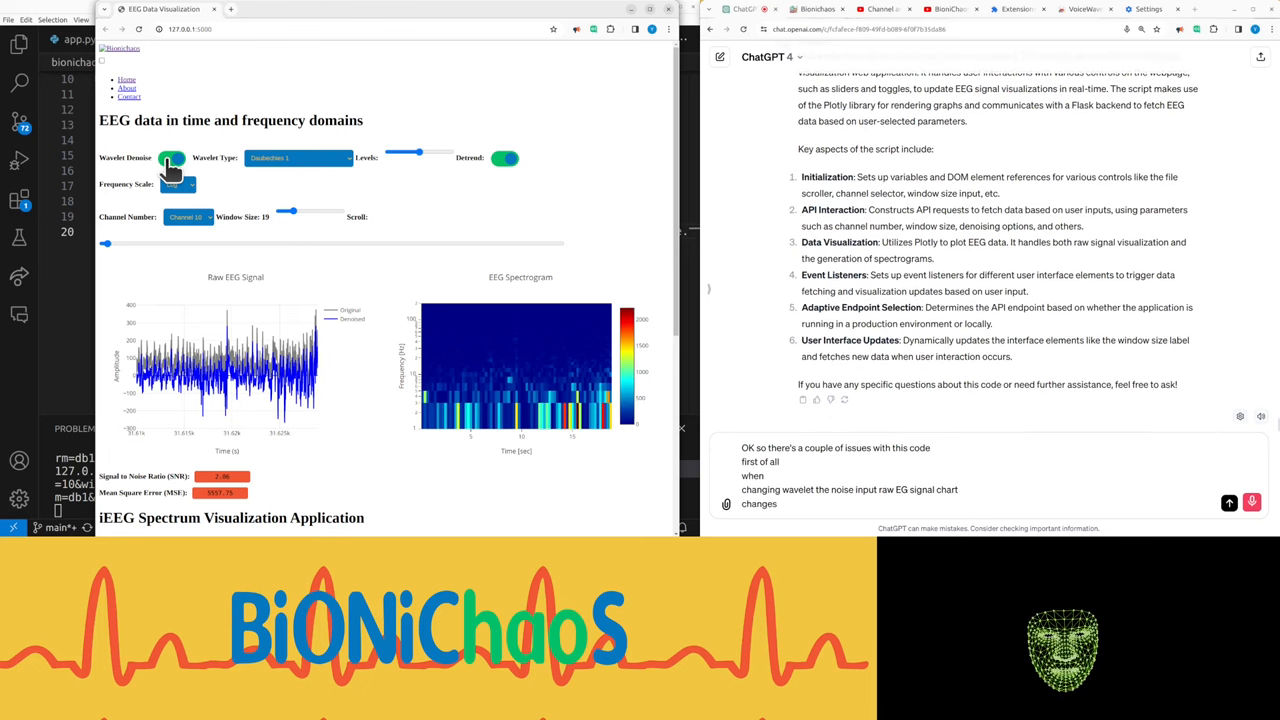
type("but the g is spectrogram does not")
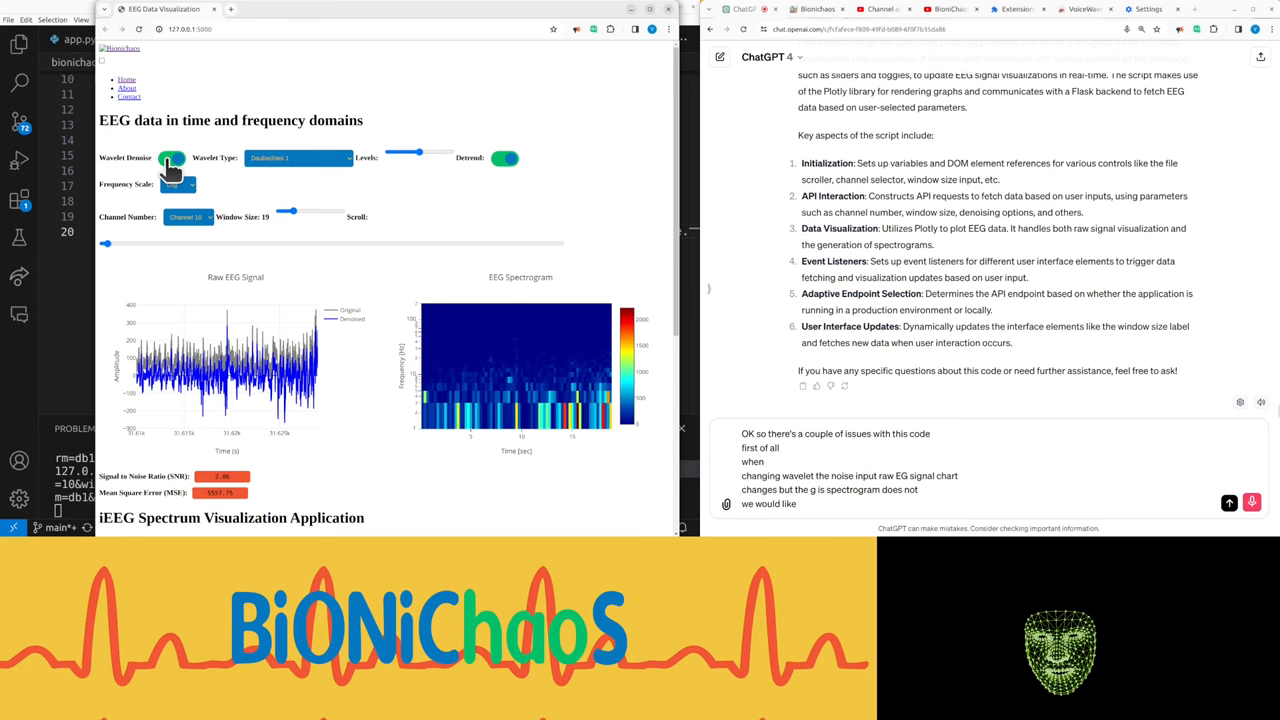
left_click(1229, 502)
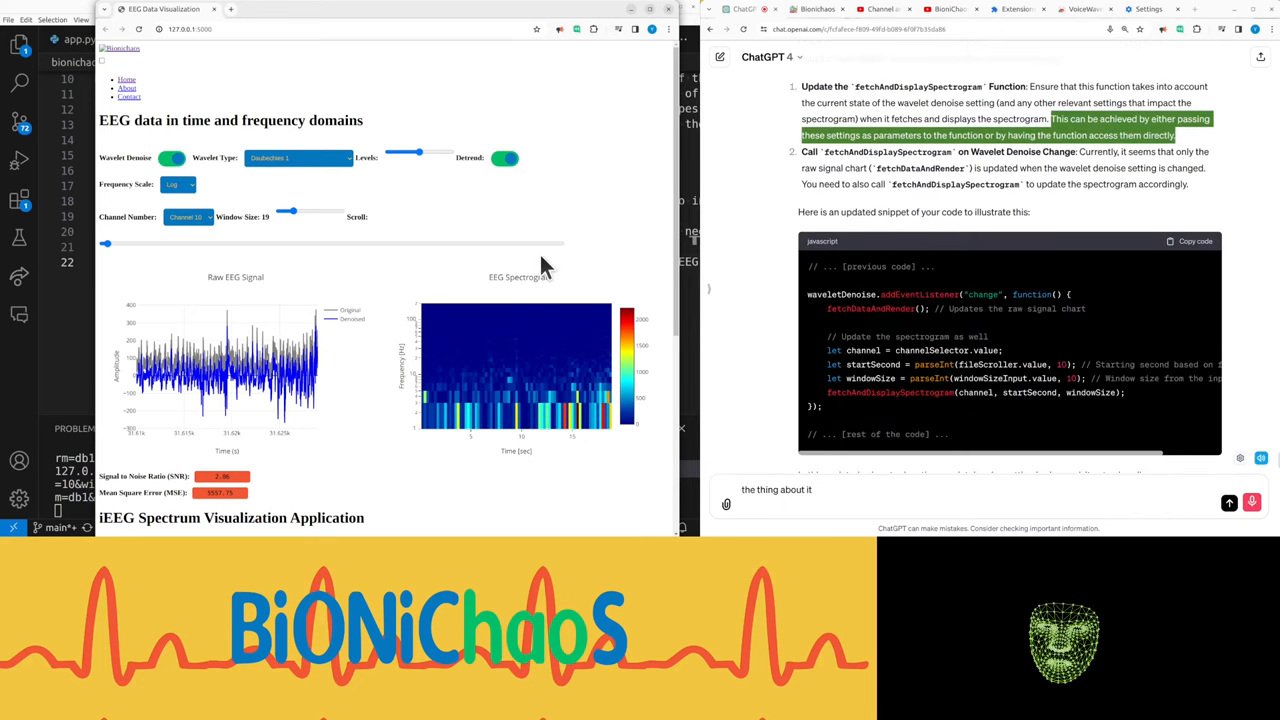
Review eeg.js and start drafting a follow-up about replacing the fetch-and-render call
scroll("up", 3)
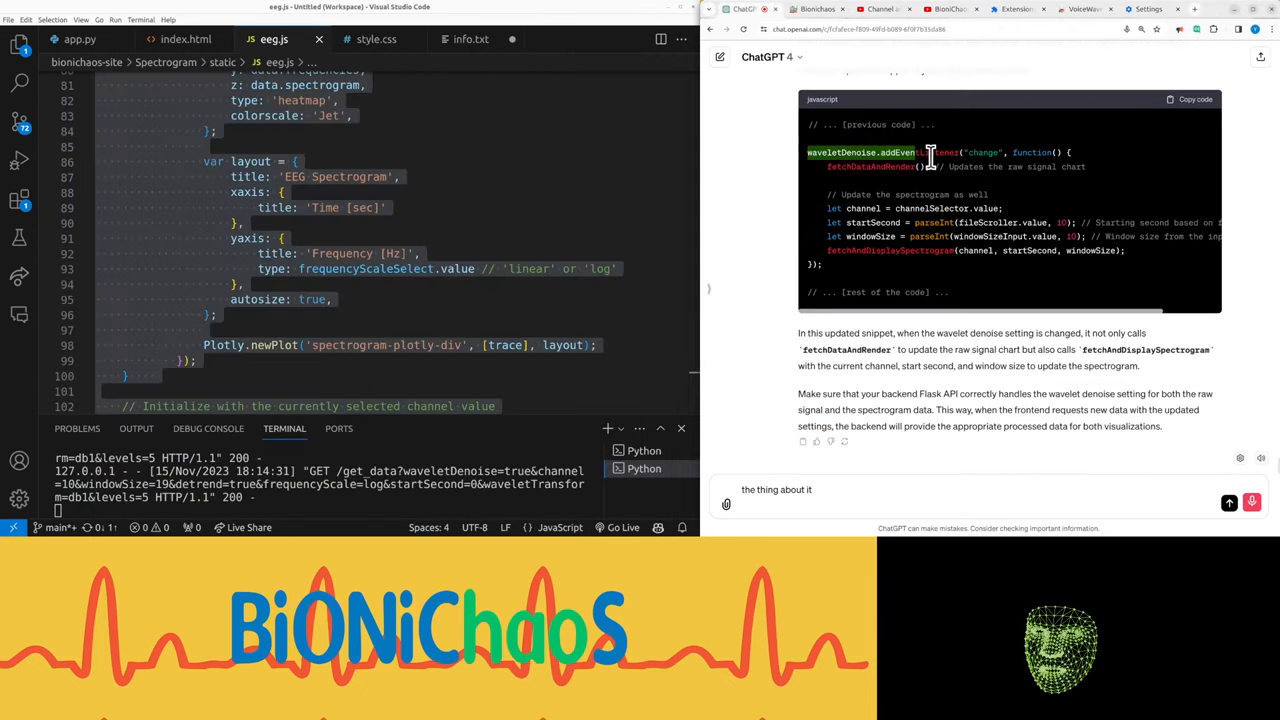
type("right so let's check what we currently have")
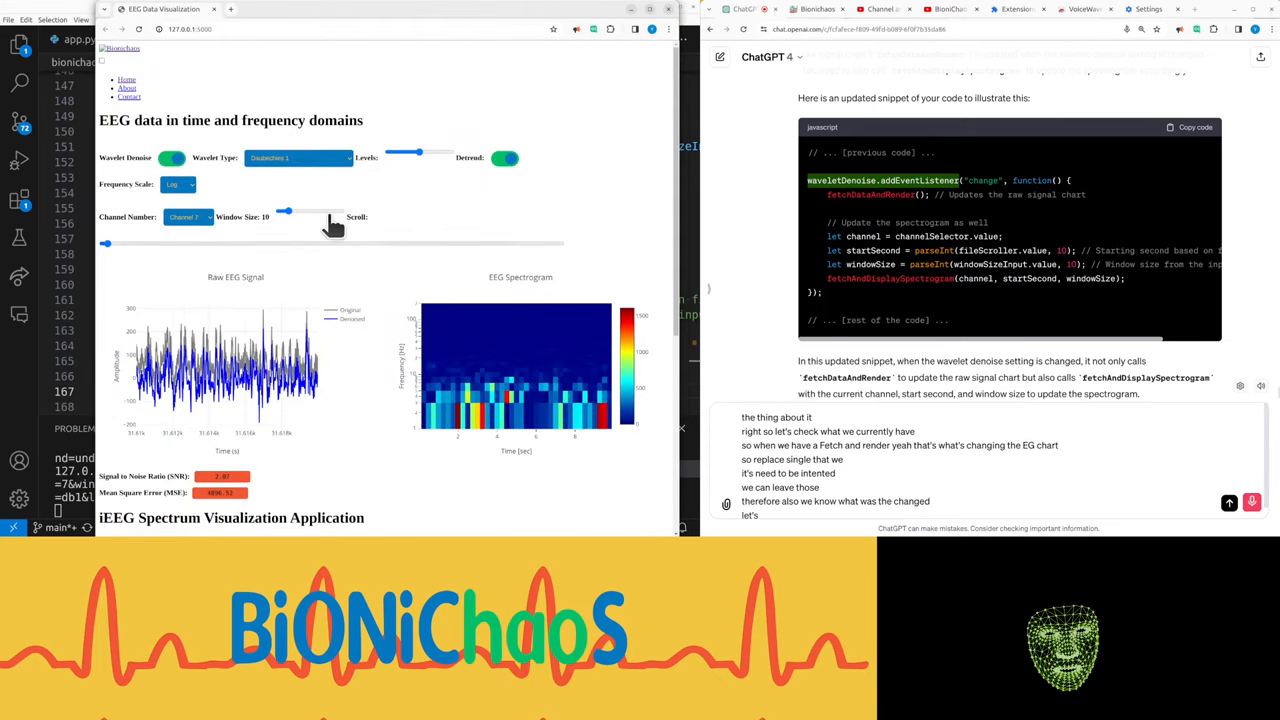
Retest wavelet denoising off and on, then switch the charts to Channel 3
left_click(172, 158)
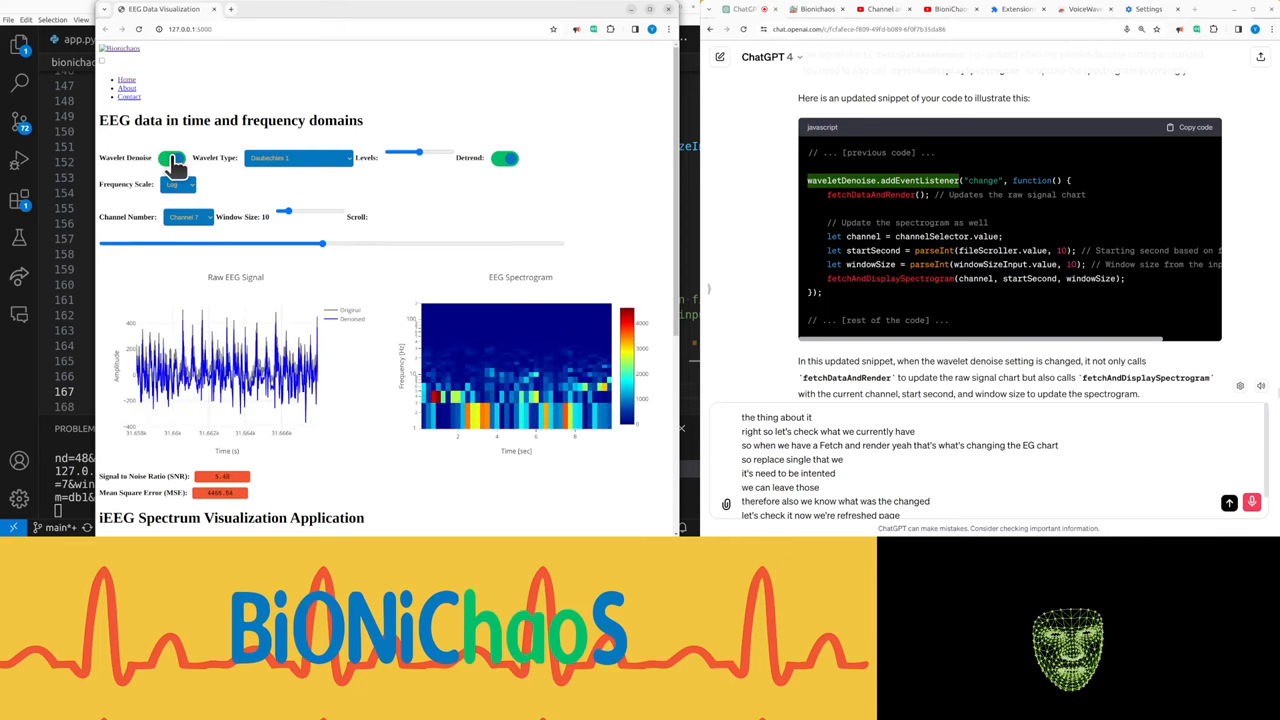
left_click(172, 158)
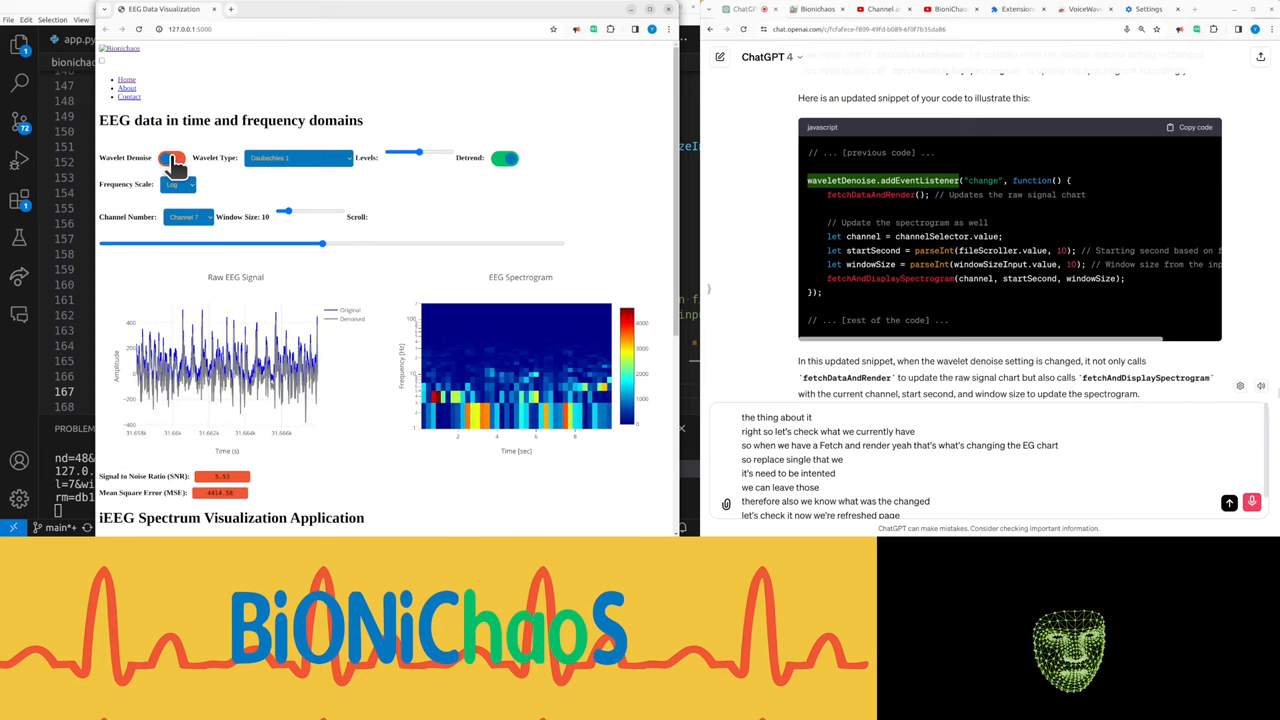
left_click(172, 158)
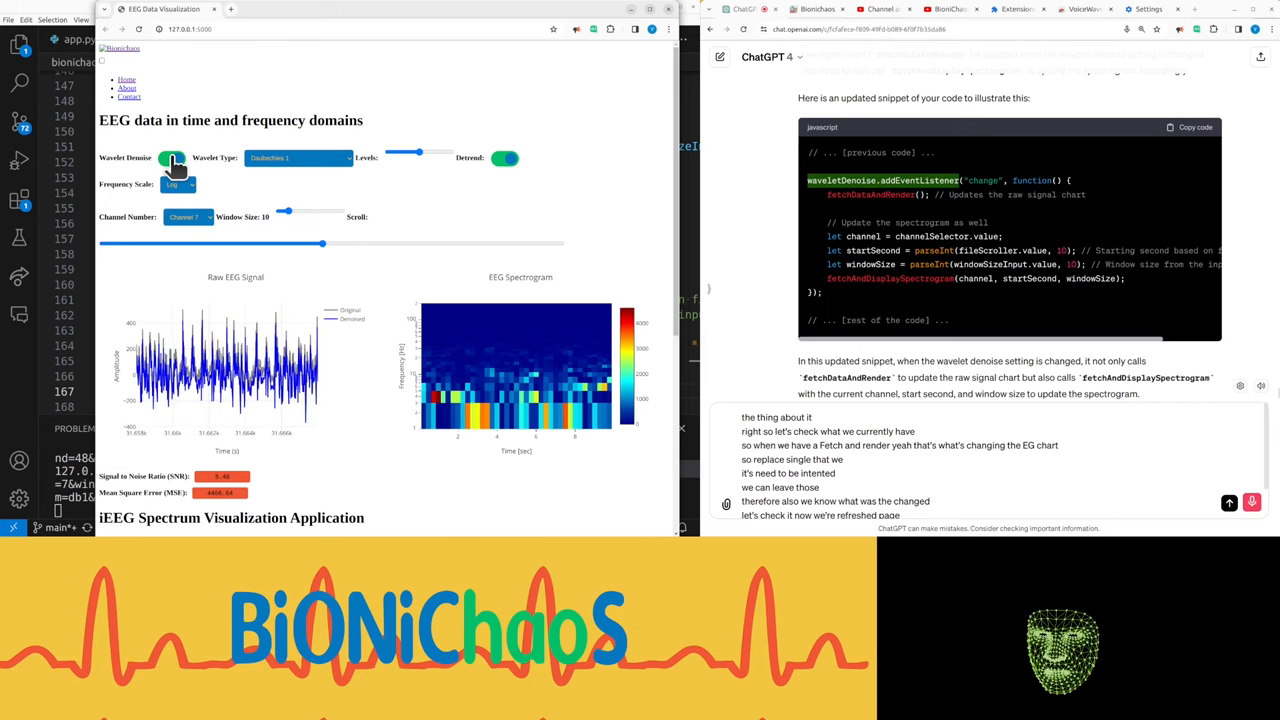
left_click(187, 217)
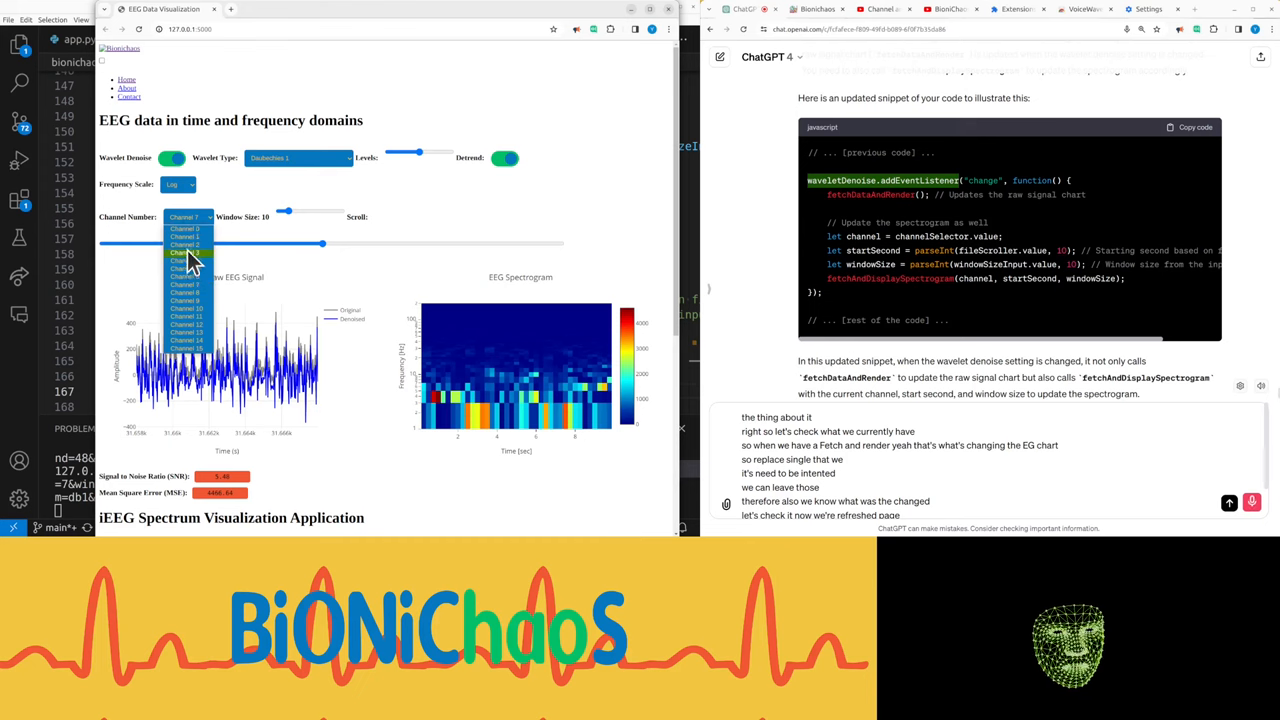
left_click(187, 252)
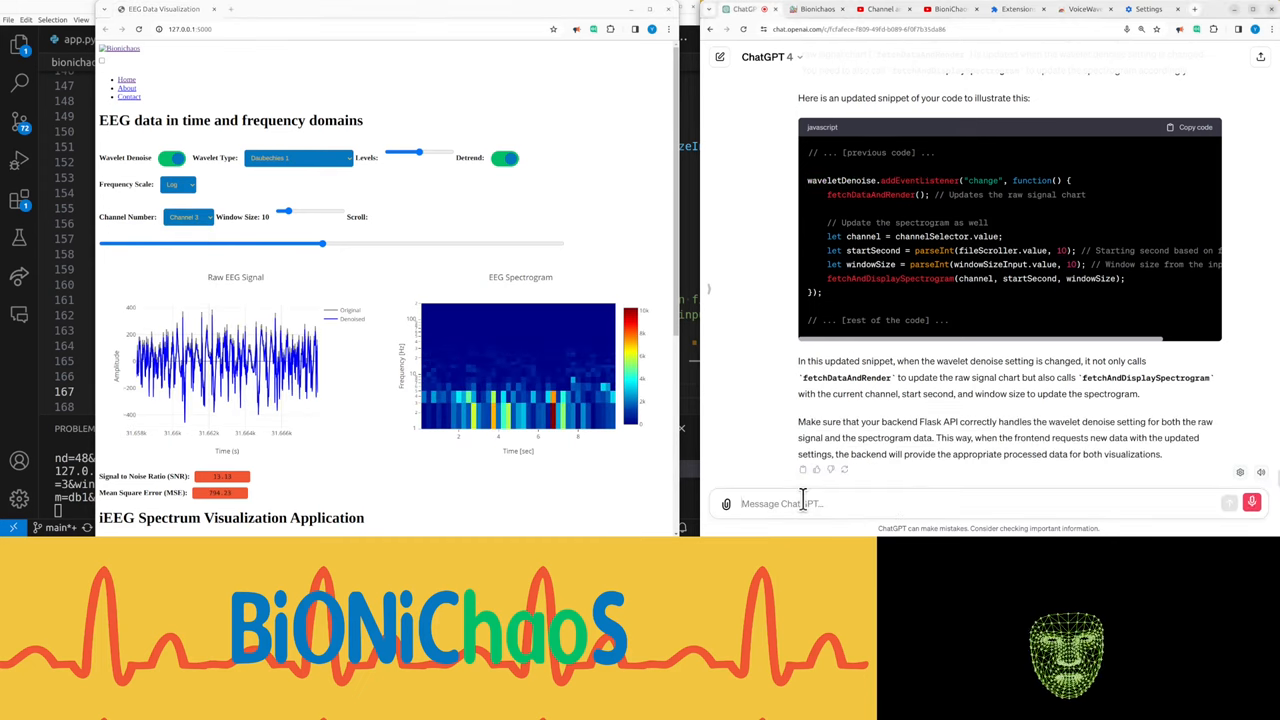
Ask ChatGPT what the spectrogram should show with wavelet denoising, then read its troubleshooting steps
type("would you expect")
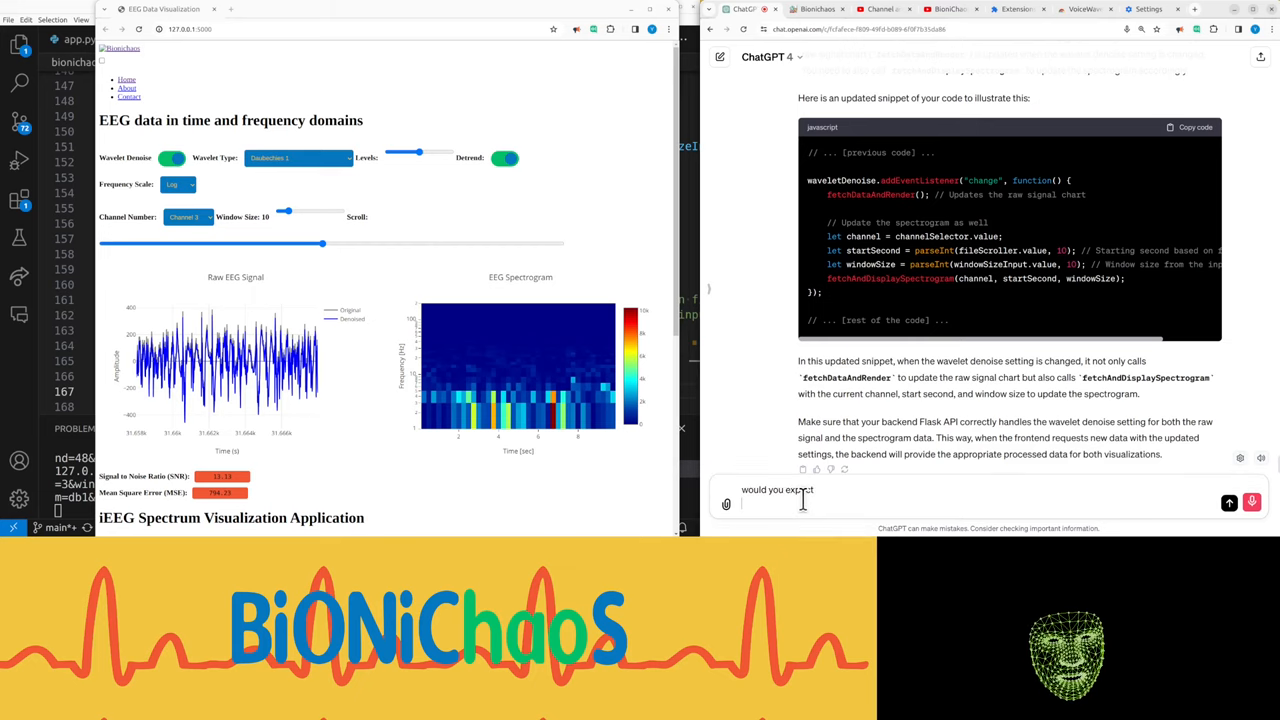
type("the way let the noise")
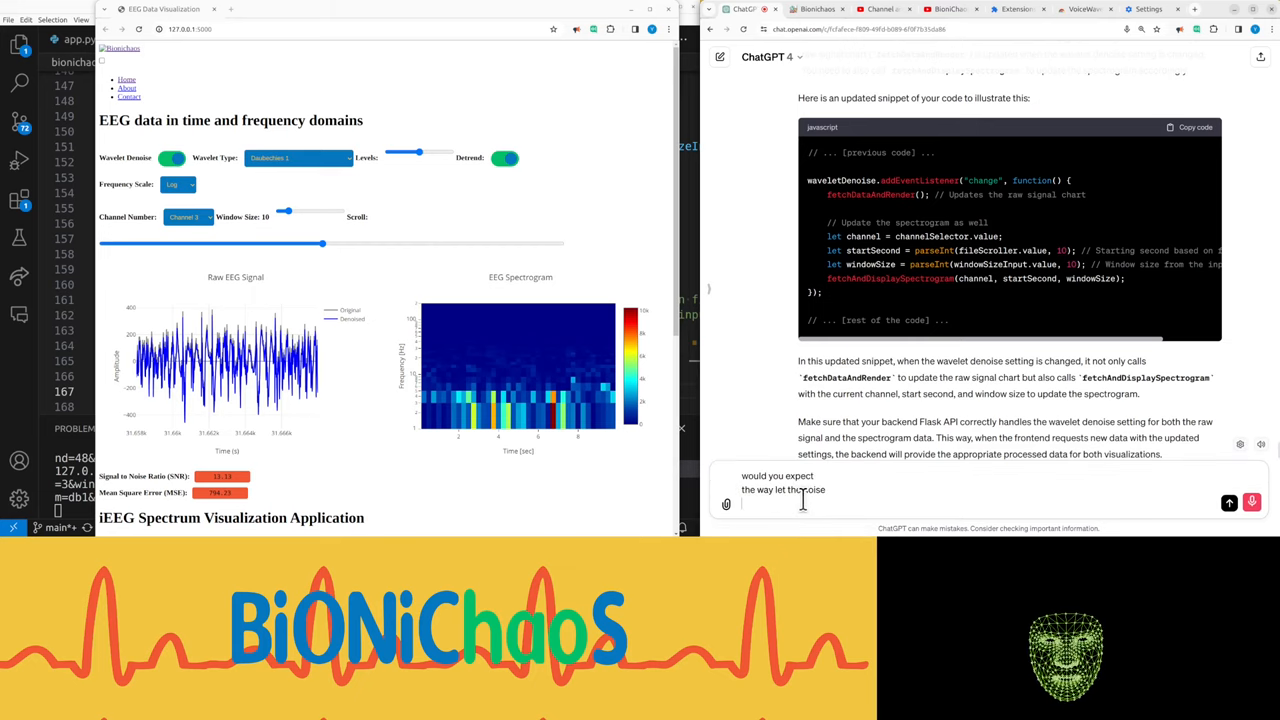
type("update the Ages spectrogram")
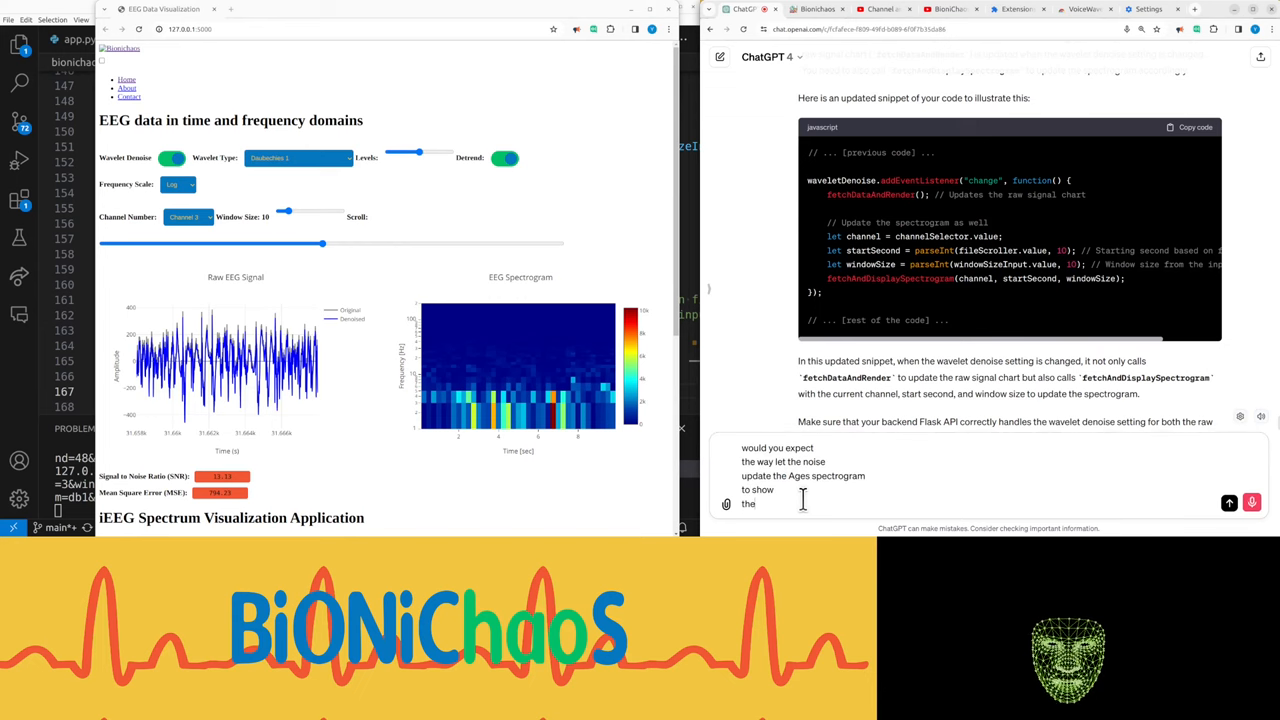
left_click(1251, 503)
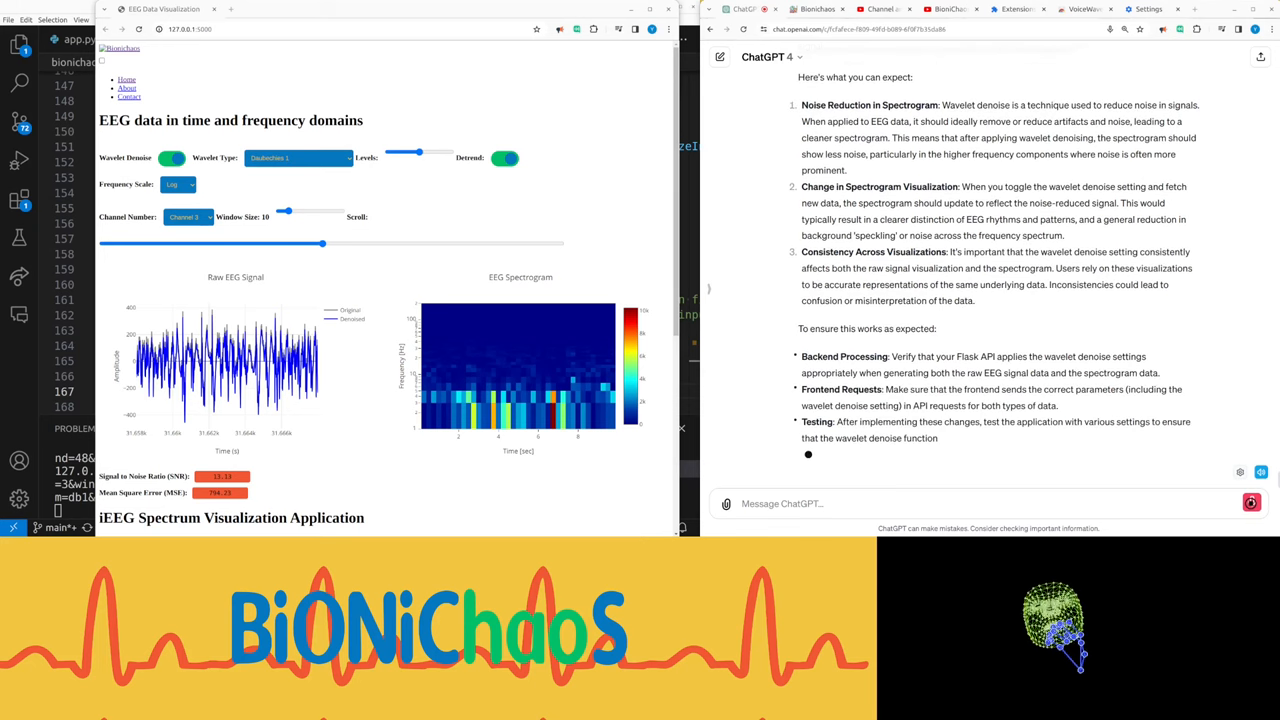
type("started giving me")
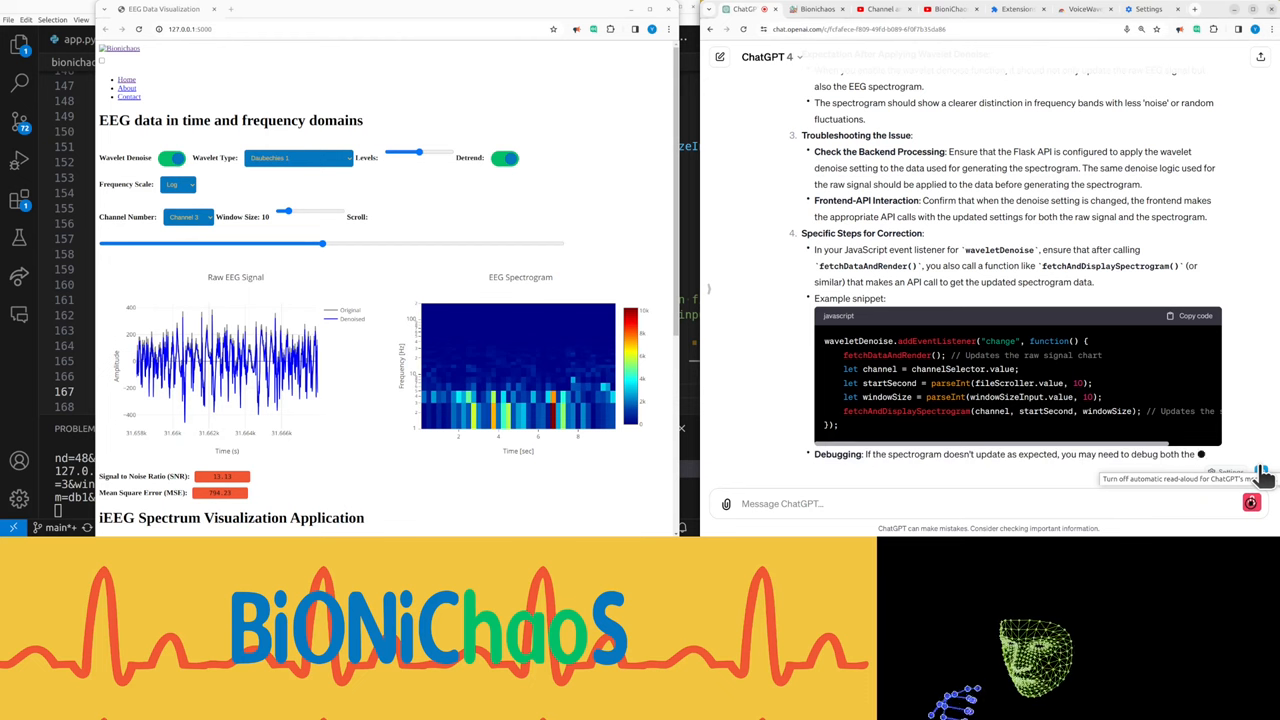
scroll("down", 3)
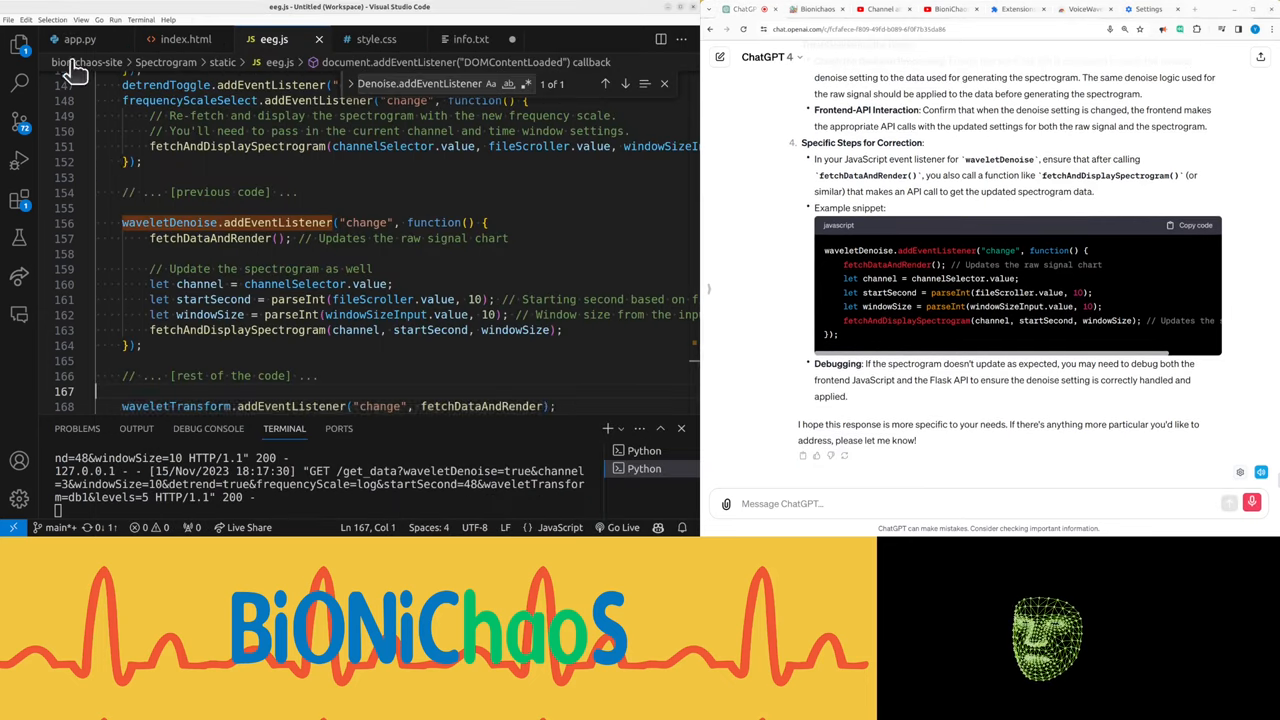
mouse_move(465, 233)
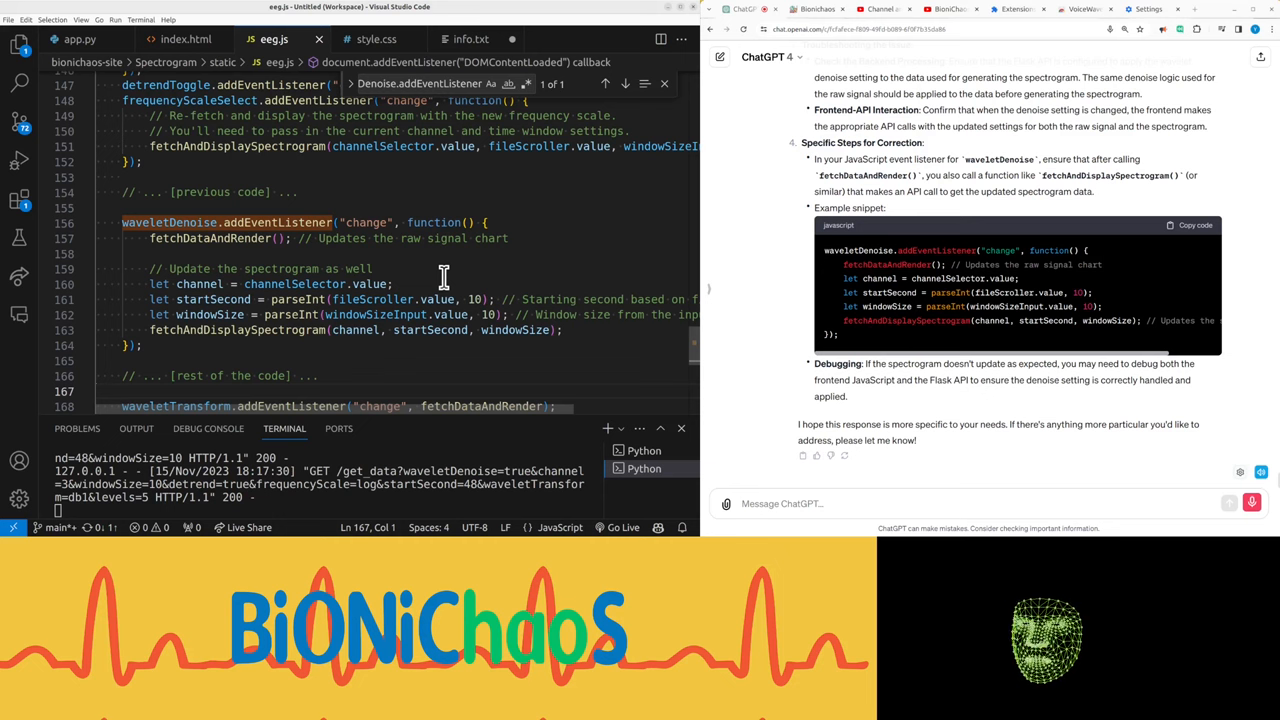
double_click(430, 330)
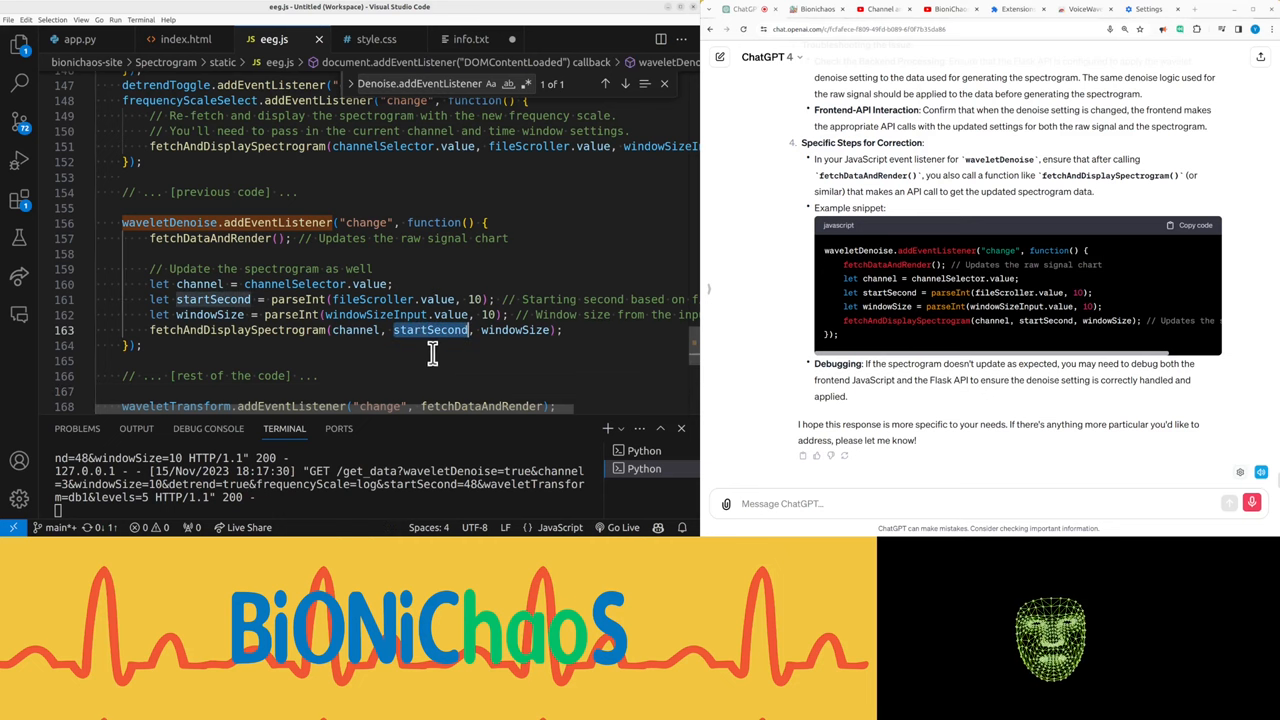
scroll("up", 3)
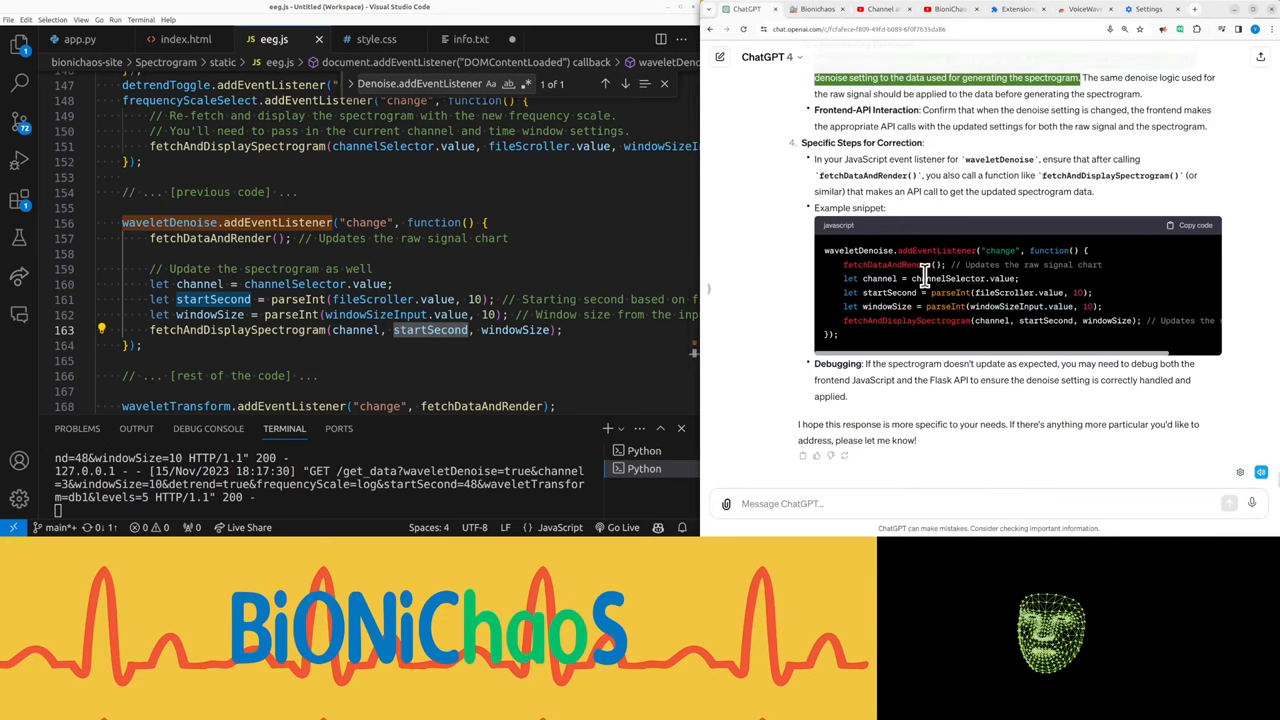
scroll("up", 3)
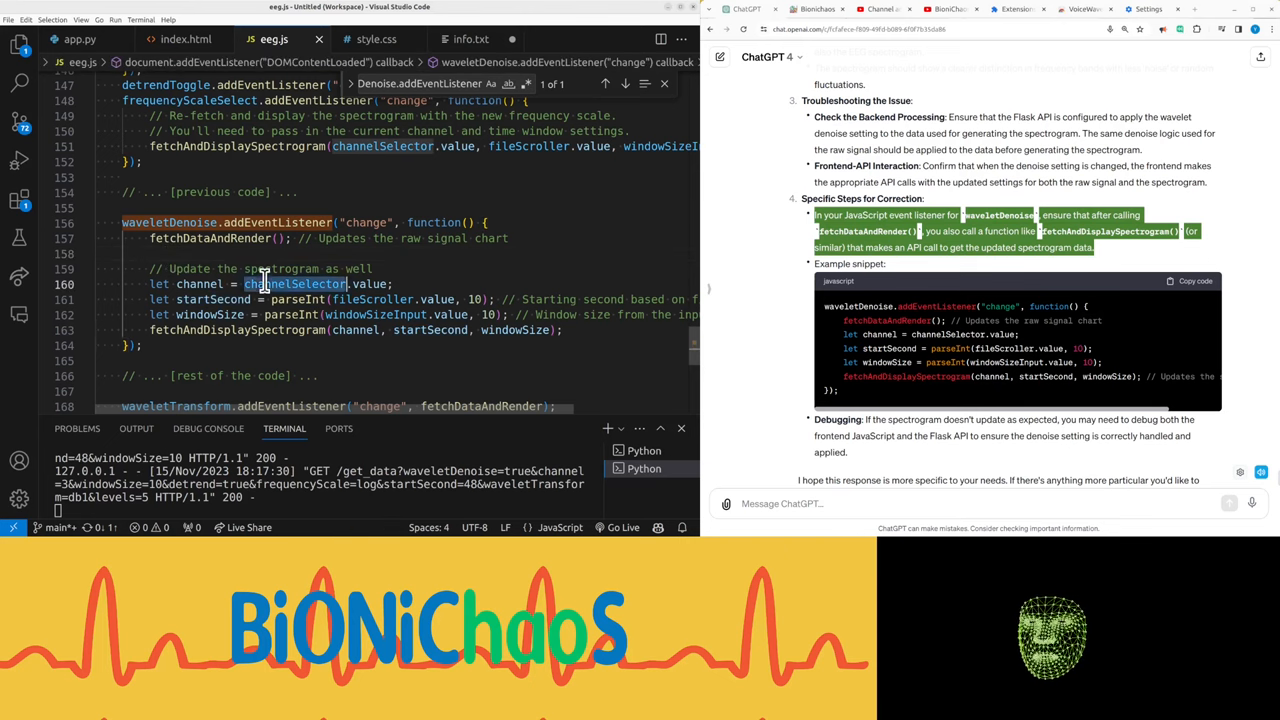
mouse_move(360, 314)
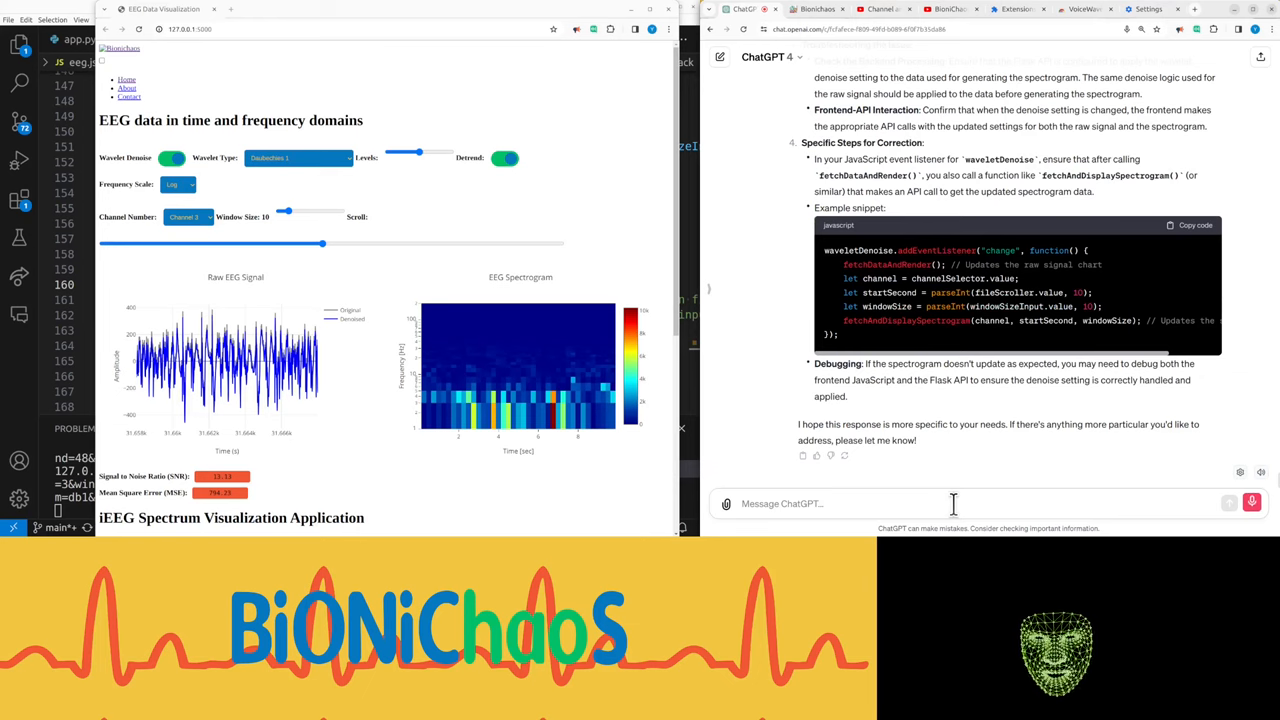
Dictate how the spectrogram should differ with wavelet denoising on versus off
type("okay let's break it down")
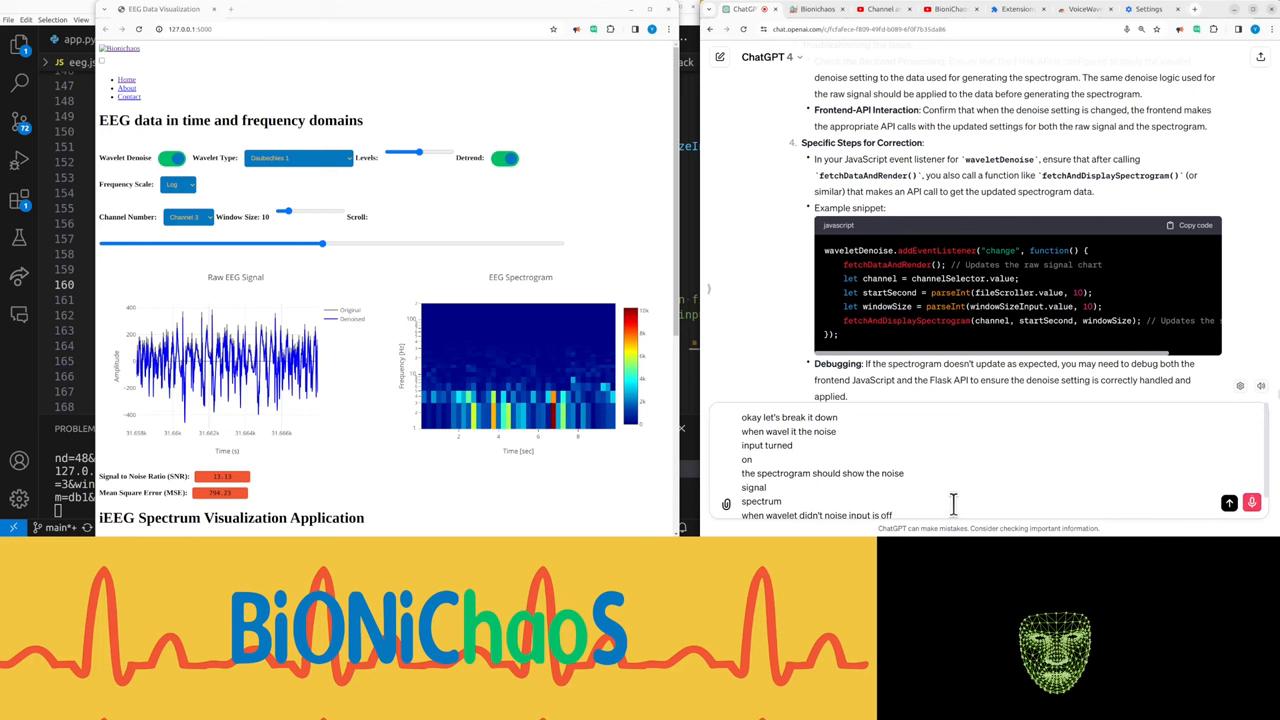
mouse_move(945, 490)
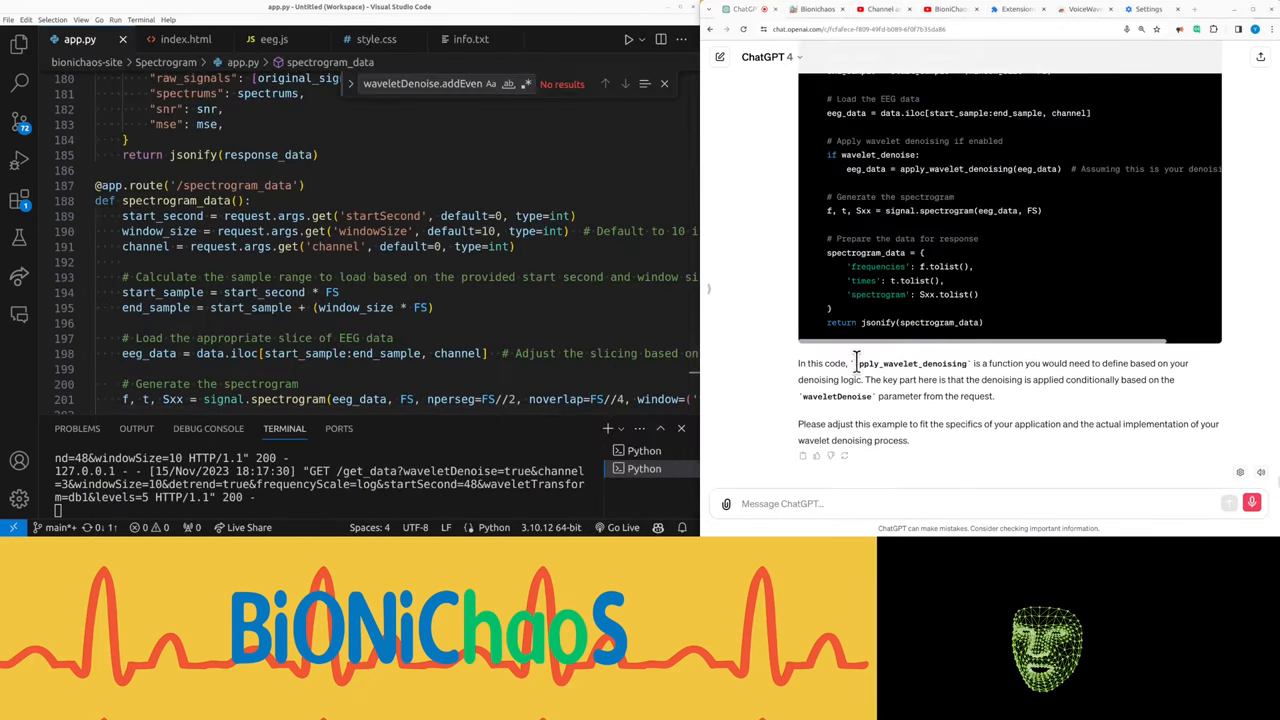
Note that spectrogram_data reads waveletDenoise and ask ChatGPT to regenerate the whole route
type("do actually have")
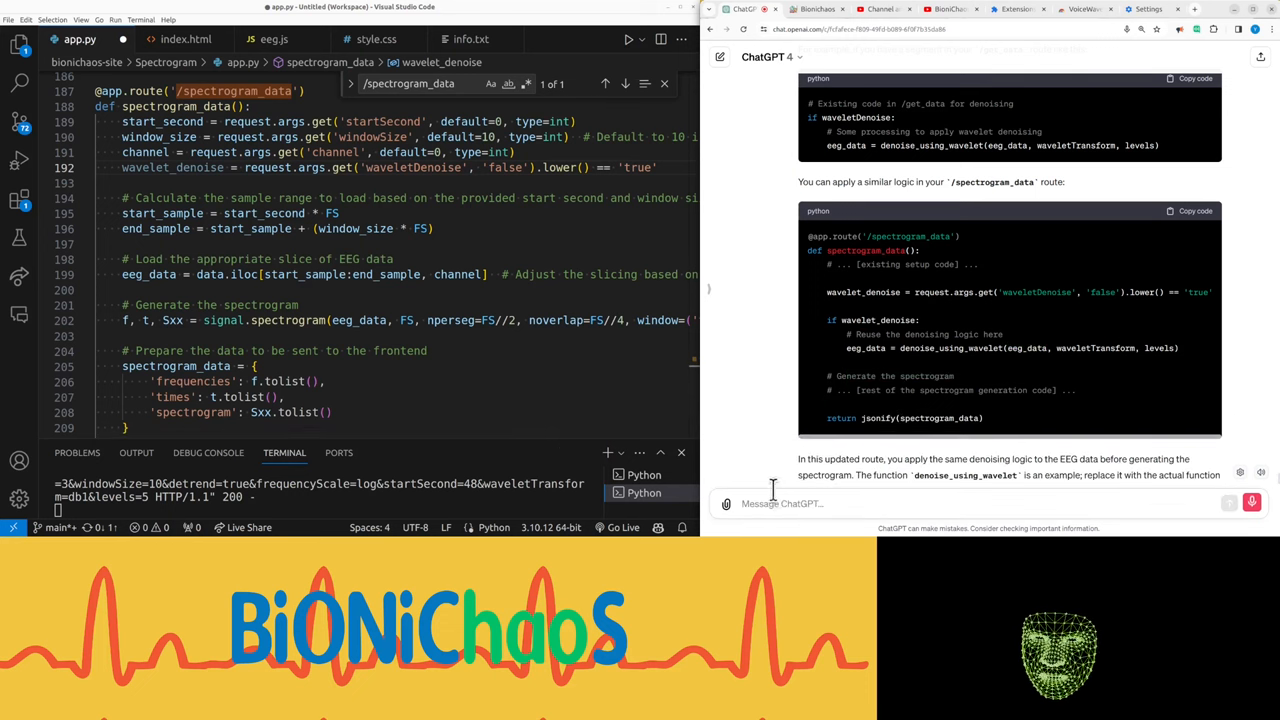
type("can you regenerate the whole")
type("denoising")
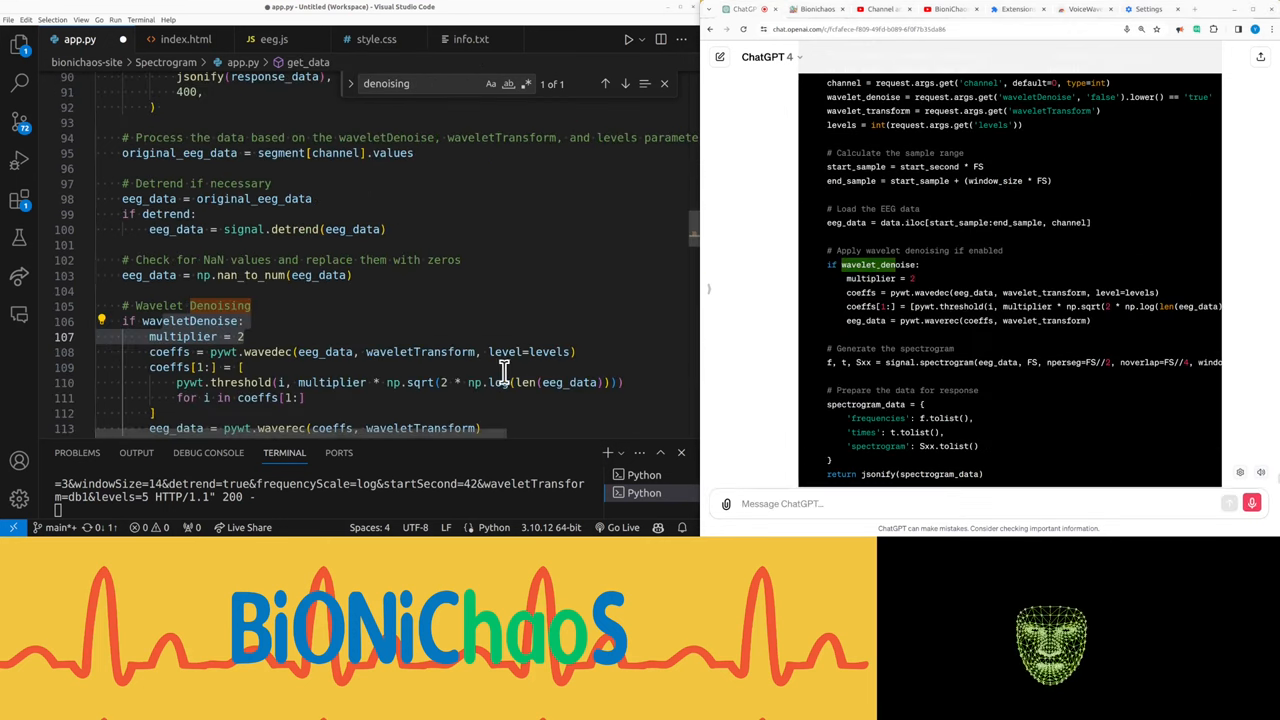
Ask ChatGPT about duplicated denoising logic and scroll its apply_wavelet_denoising refactor
type("okay this will be")
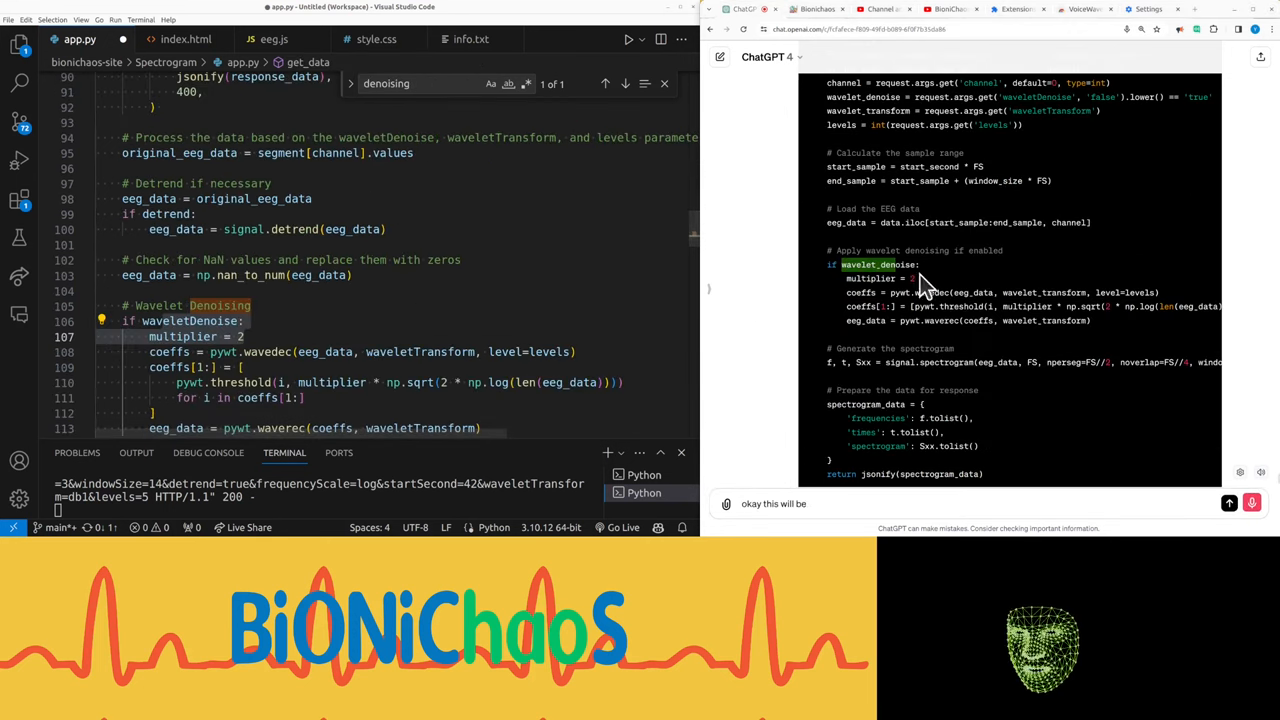
type("really odd because I have this")
left_click(422, 83)
type("display_spectrogram")
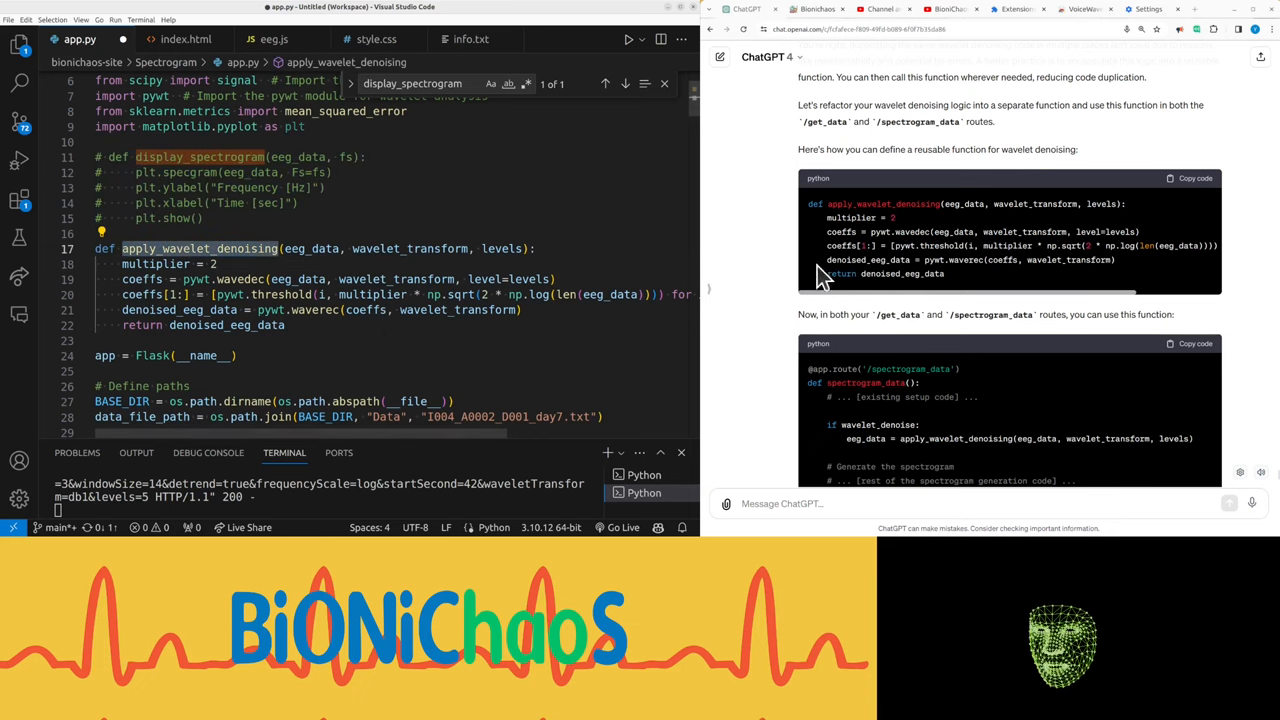
scroll("down", 3)
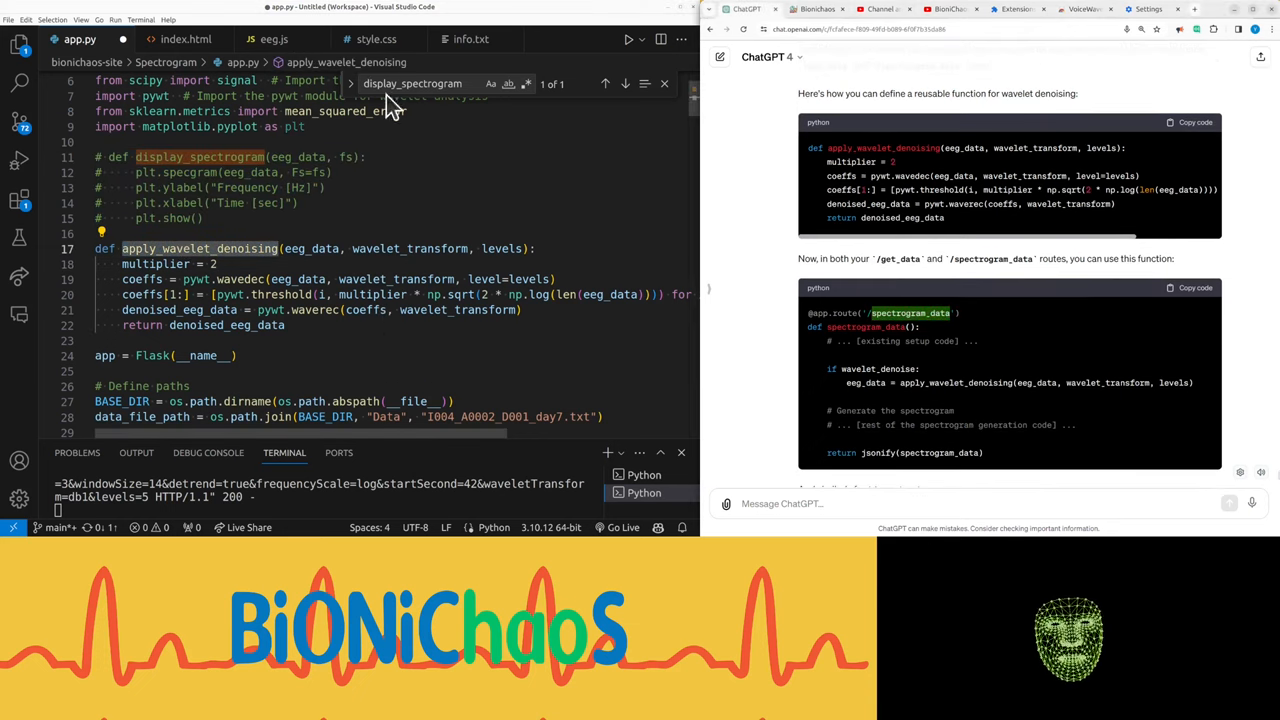